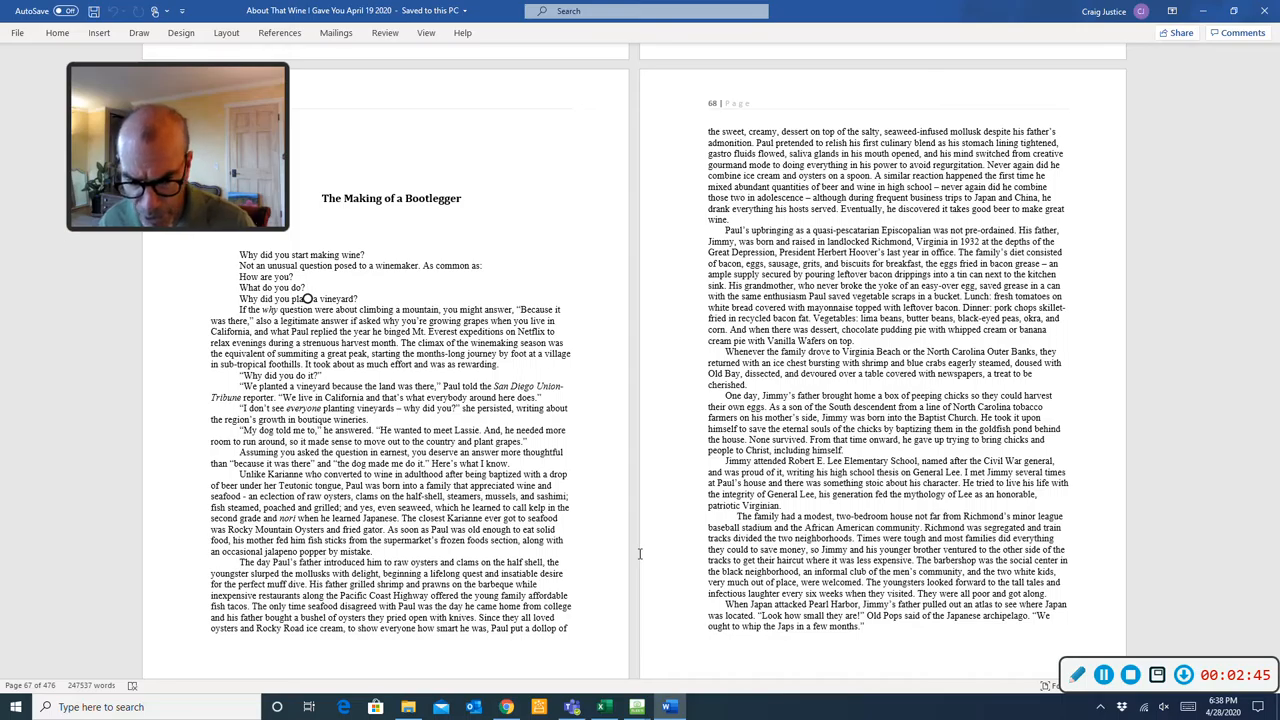
{"action": "mouse_move", "coordinate": [652, 532]}
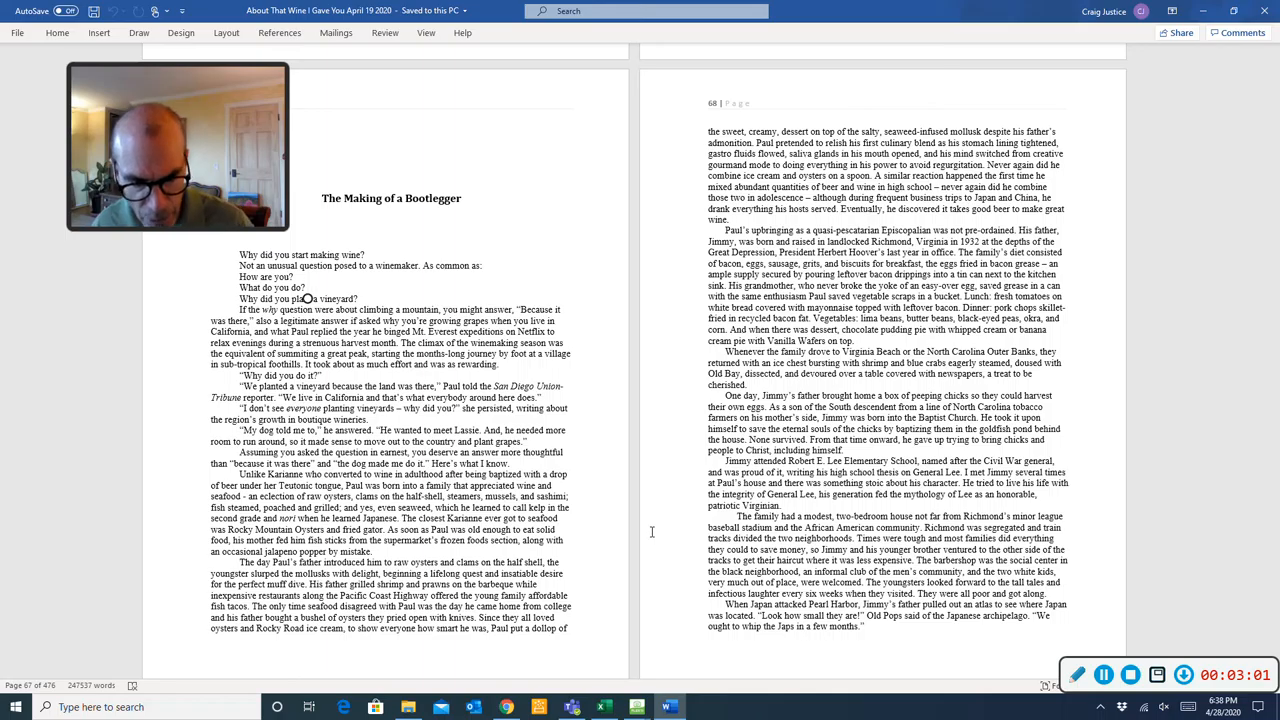
{"action": "mouse_move", "coordinate": [658, 524]}
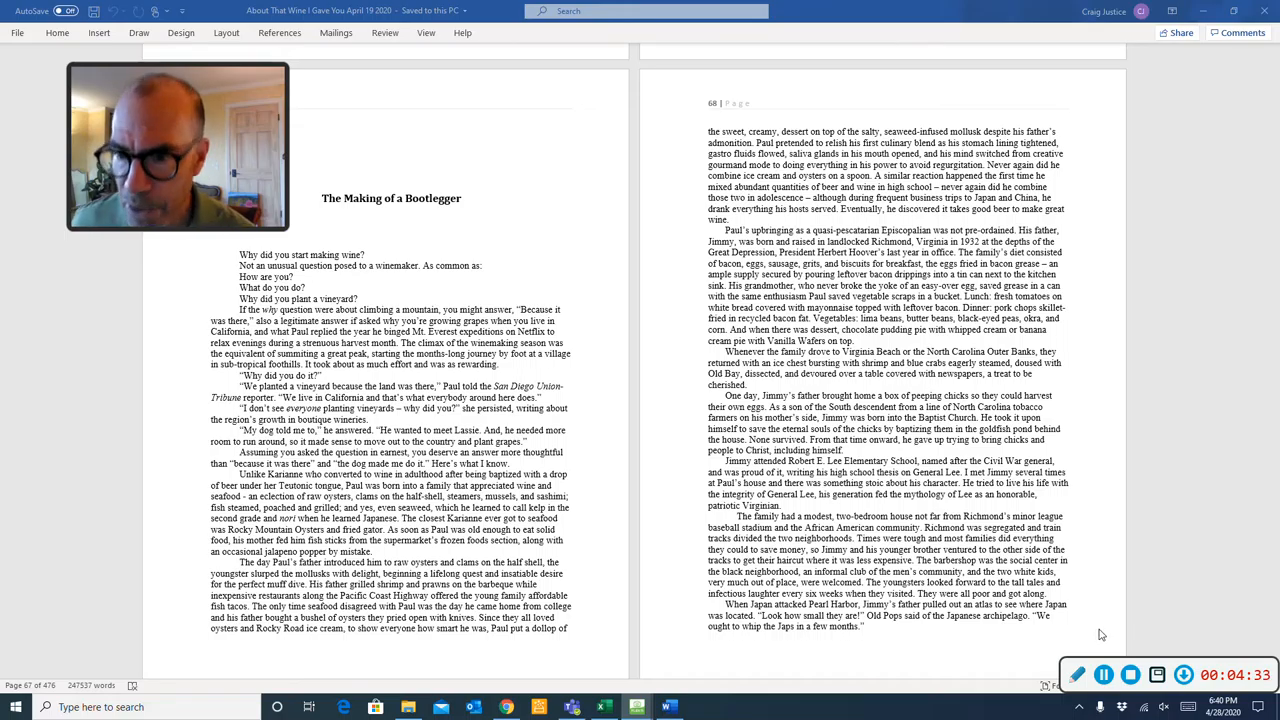
{"action": "mouse_move", "coordinate": [1096, 540]}
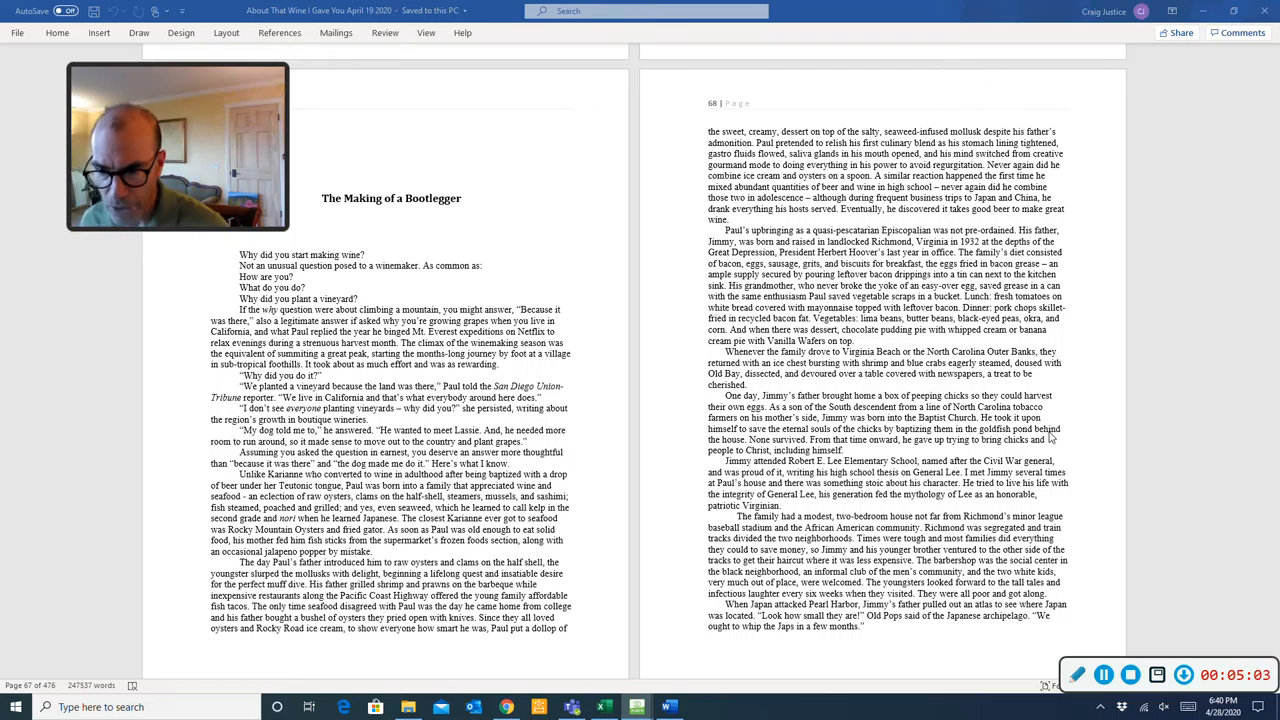
{"action": "mouse_move", "coordinate": [1062, 432]}
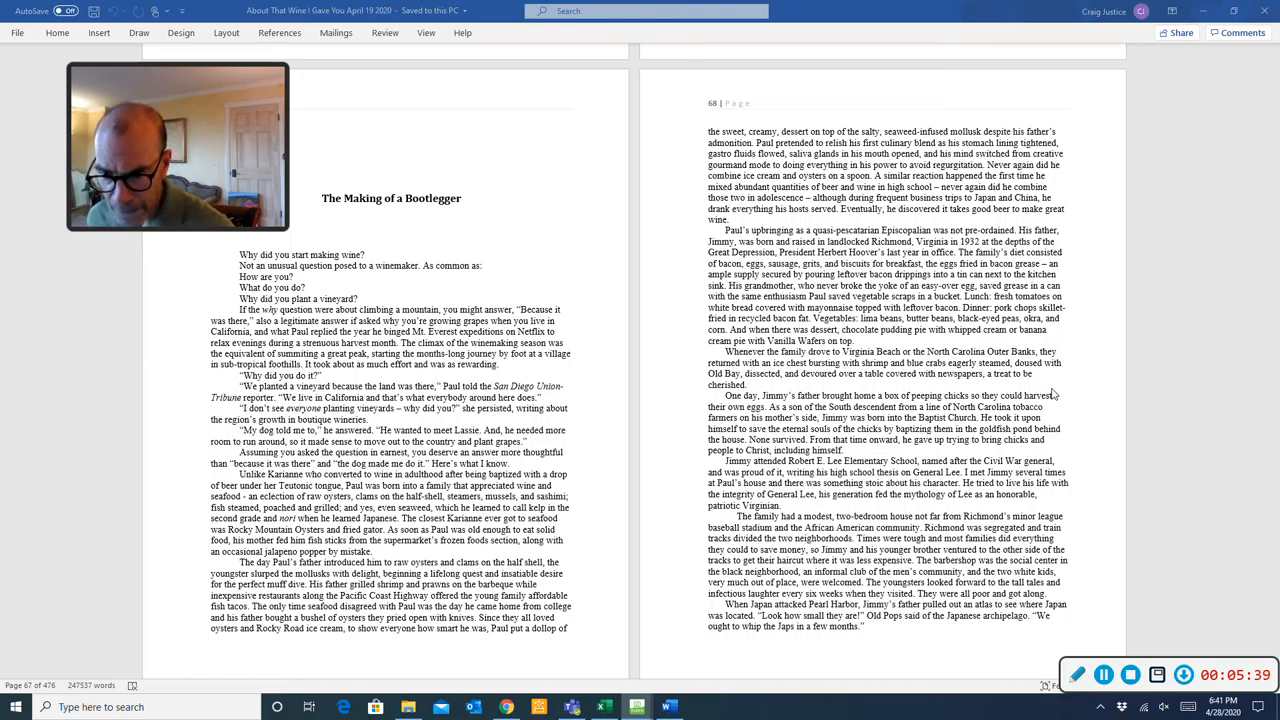
{"action": "mouse_move", "coordinate": [1064, 386]}
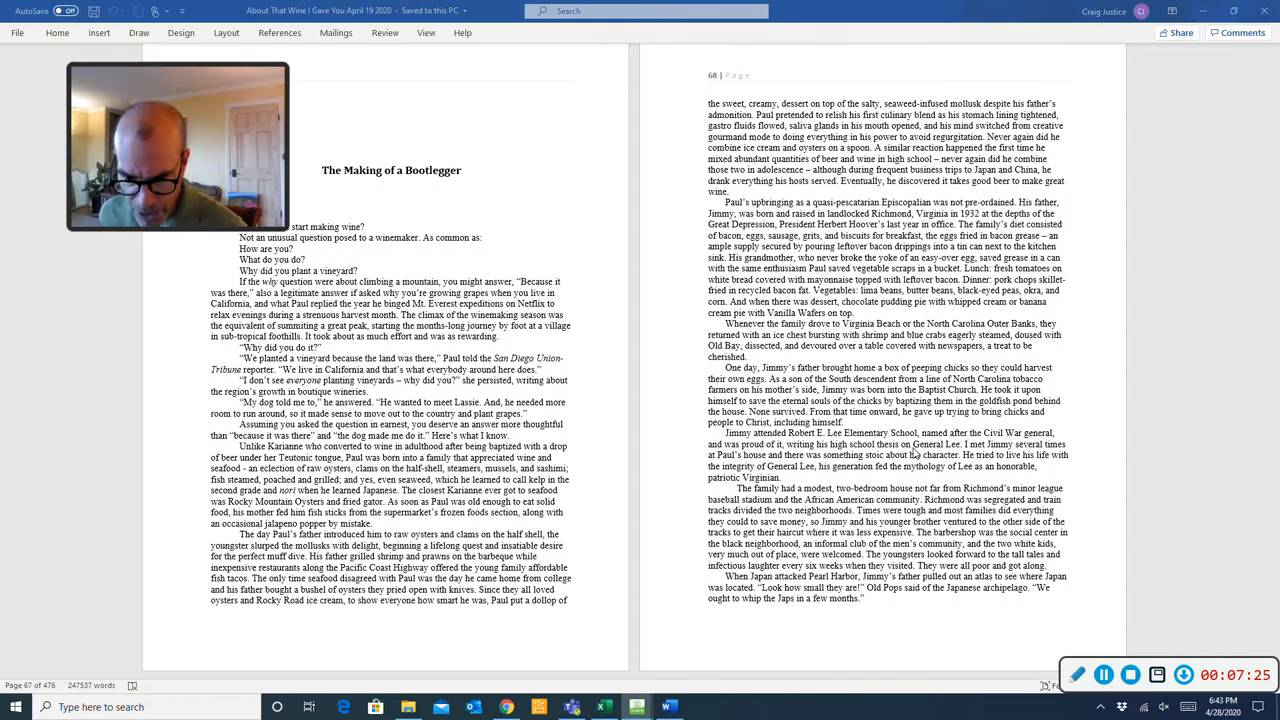
- Scroll the manuscript down to the Virginia Tech and Corps of Cadets pages with Jimmy's italic letter from Korea
{"action": "scroll", "scroll_direction": "down", "scroll_amount": 3}
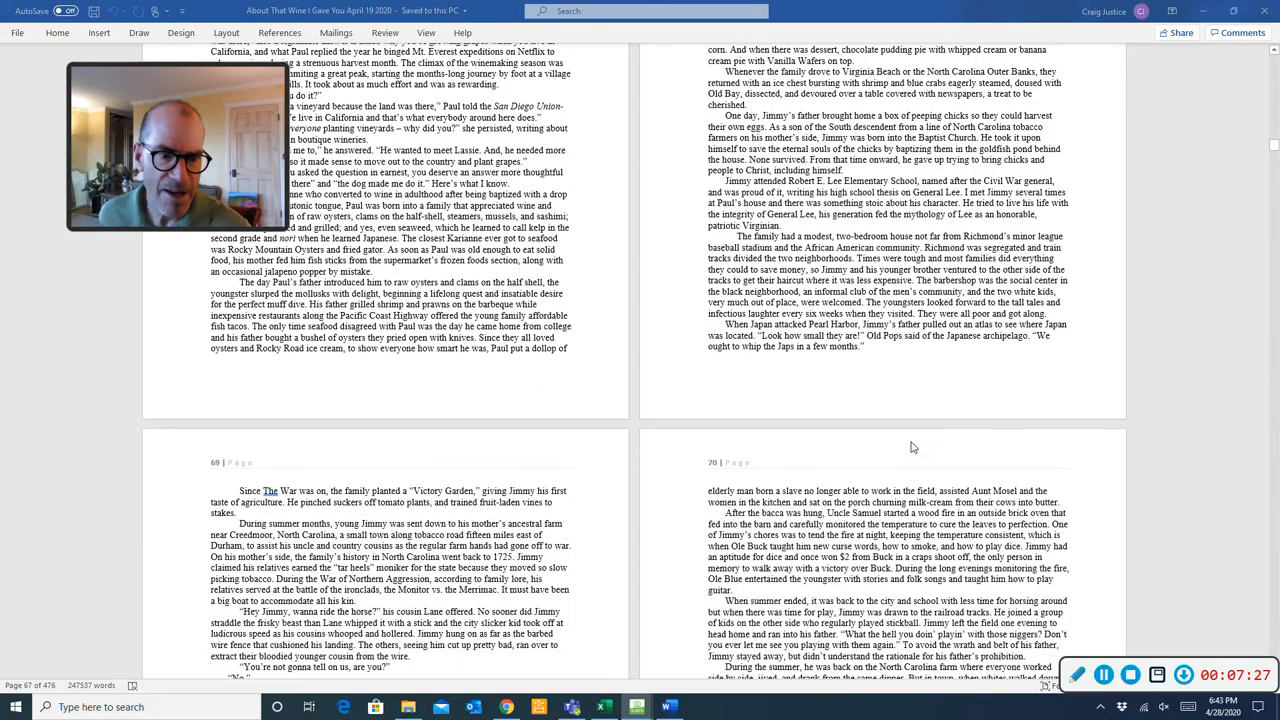
{"action": "scroll", "scroll_direction": "down", "scroll_amount": 3}
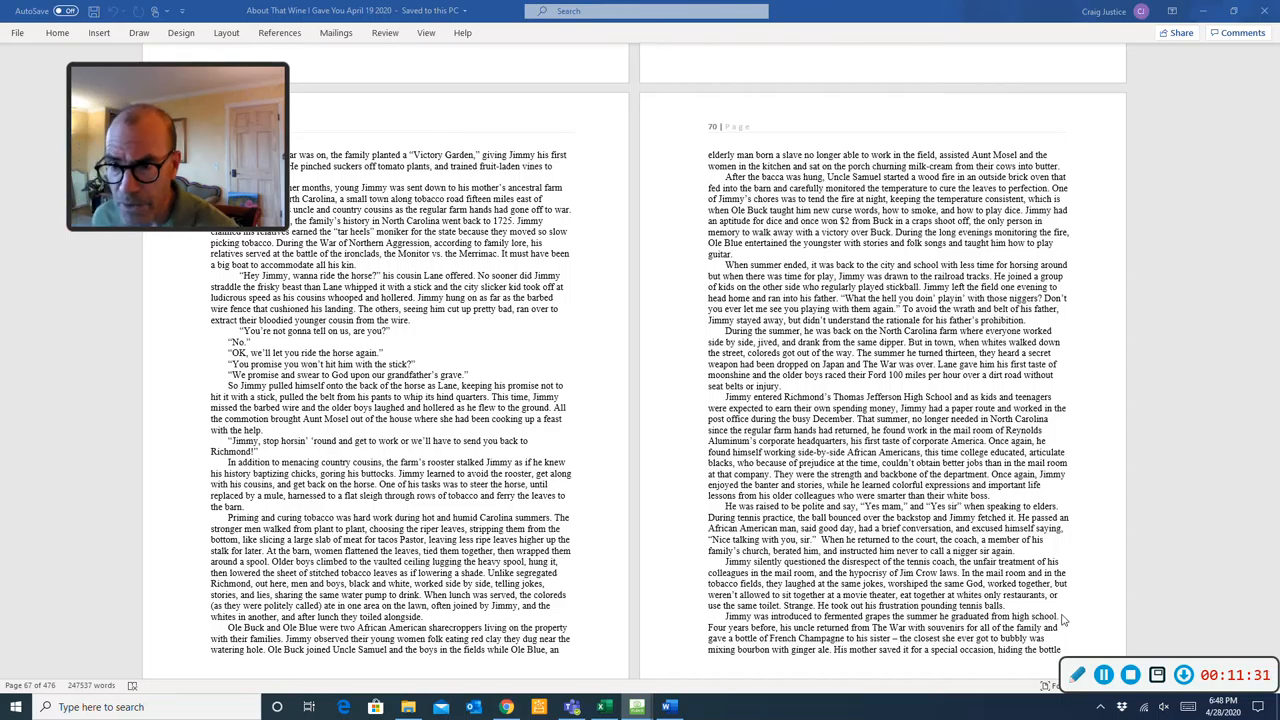
{"action": "mouse_move", "coordinate": [1084, 632]}
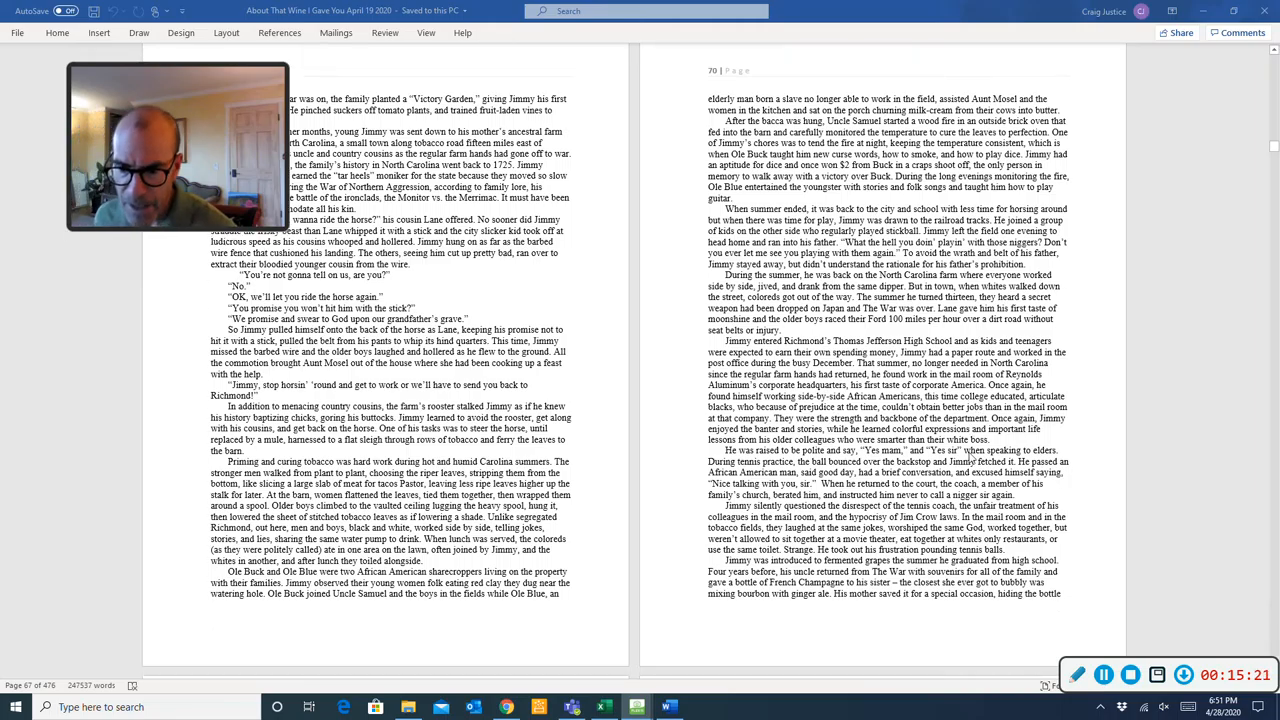
{"action": "scroll", "scroll_direction": "down", "scroll_amount": 3}
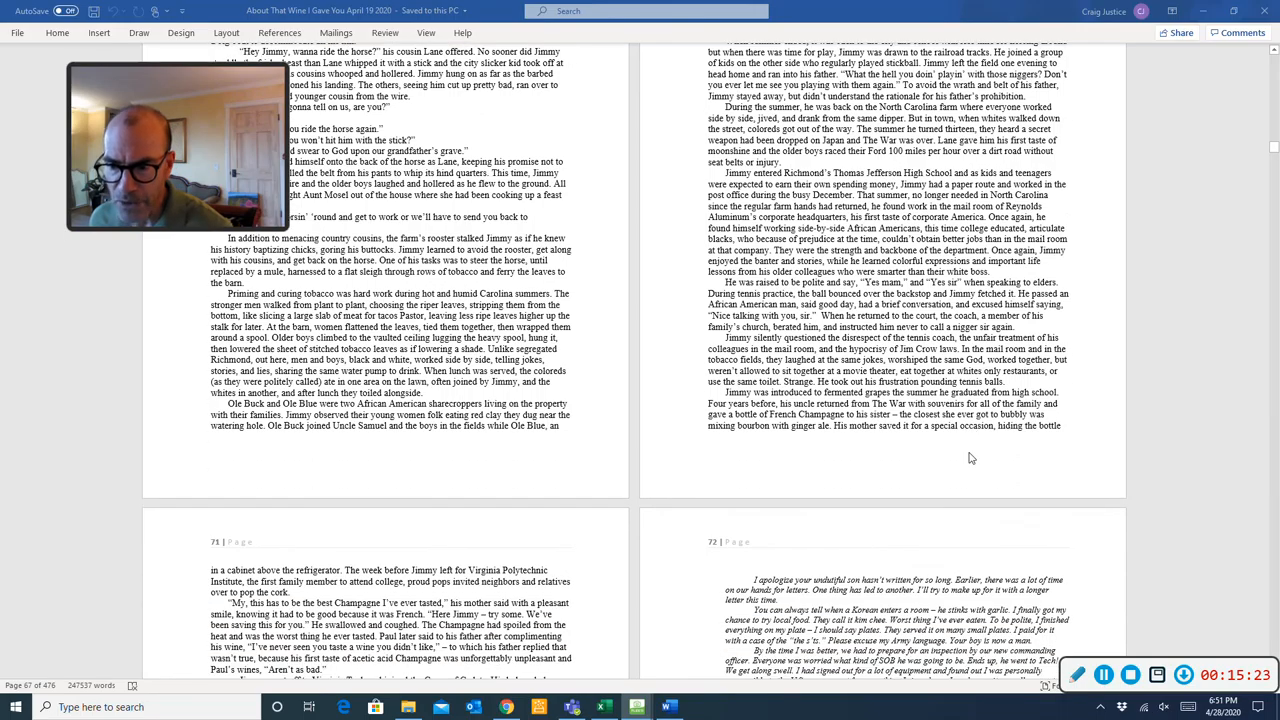
{"action": "scroll", "scroll_direction": "down", "scroll_amount": 3}
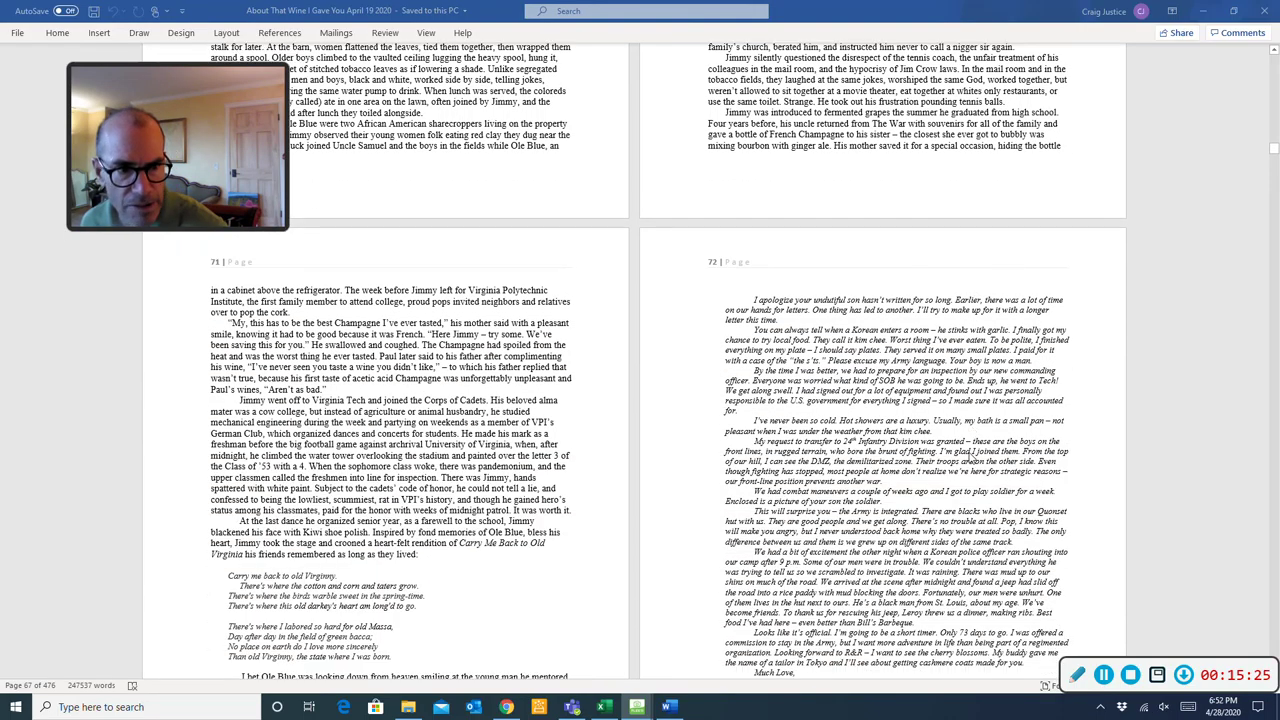
{"action": "scroll", "scroll_direction": "down", "scroll_amount": 3}
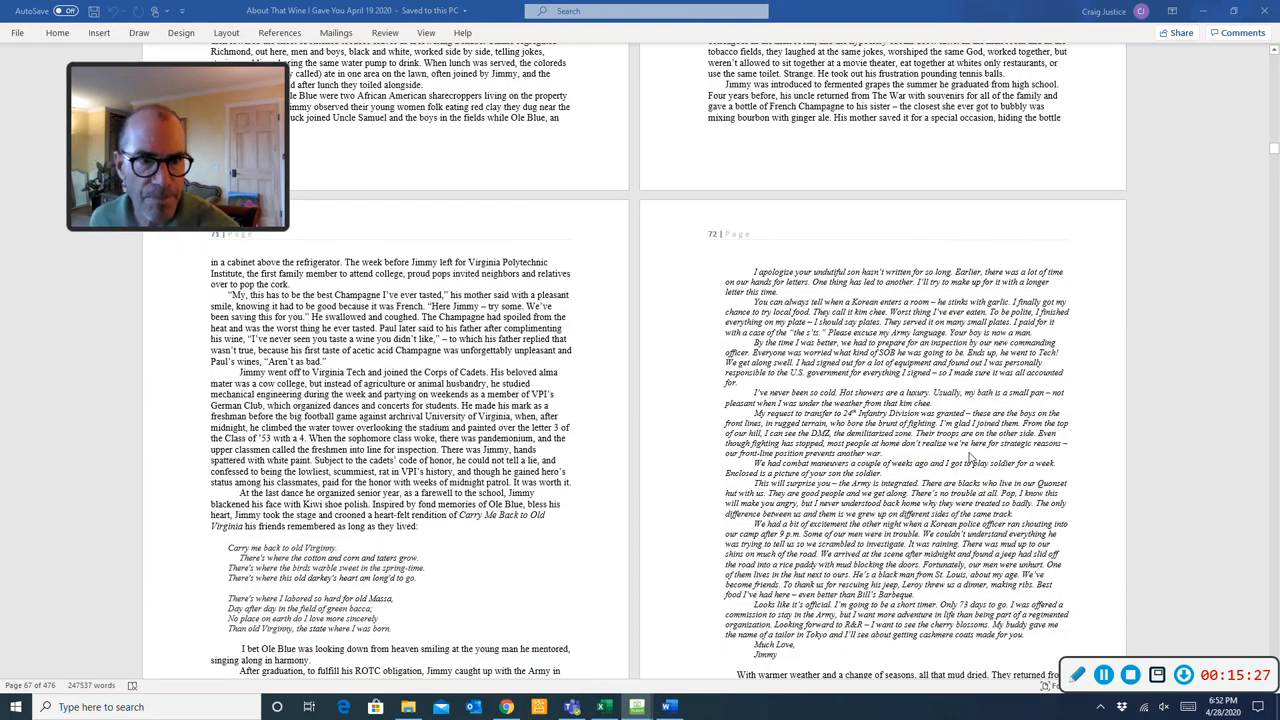
{"action": "scroll", "scroll_direction": "down", "scroll_amount": 3}
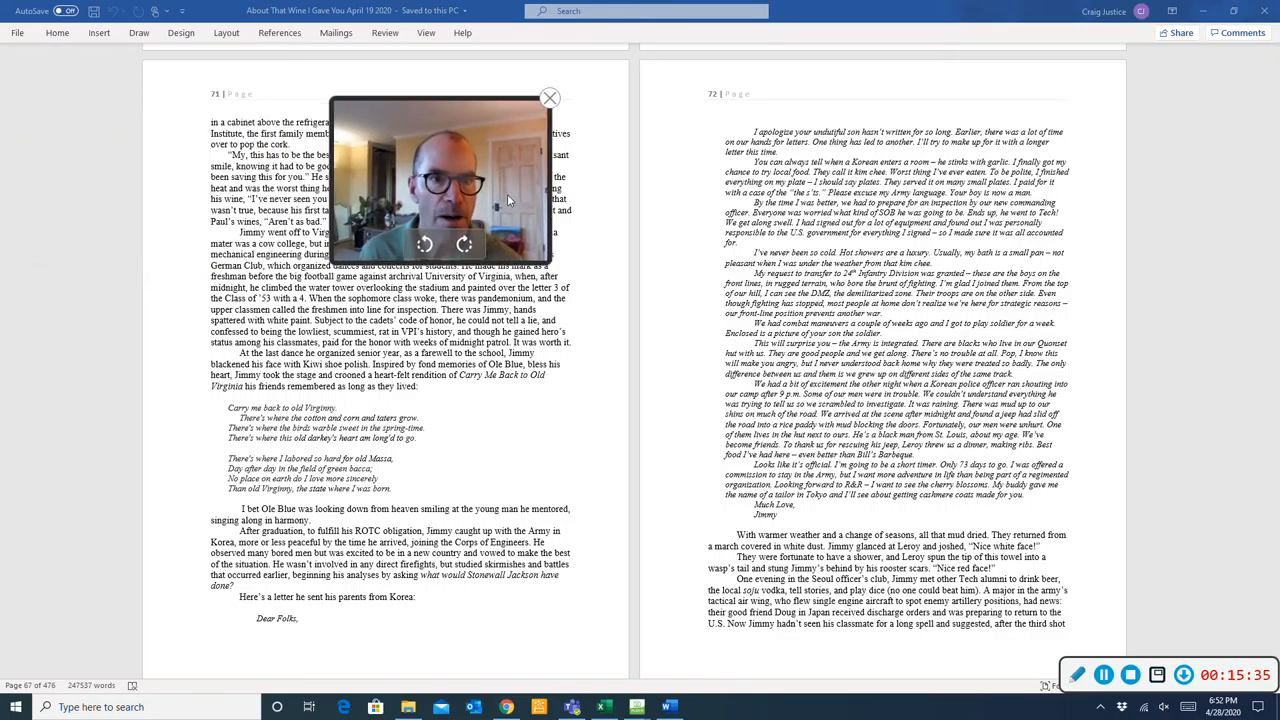
{"action": "left_click_drag", "start_coordinate": [440, 180], "coordinate": [720, 160]}
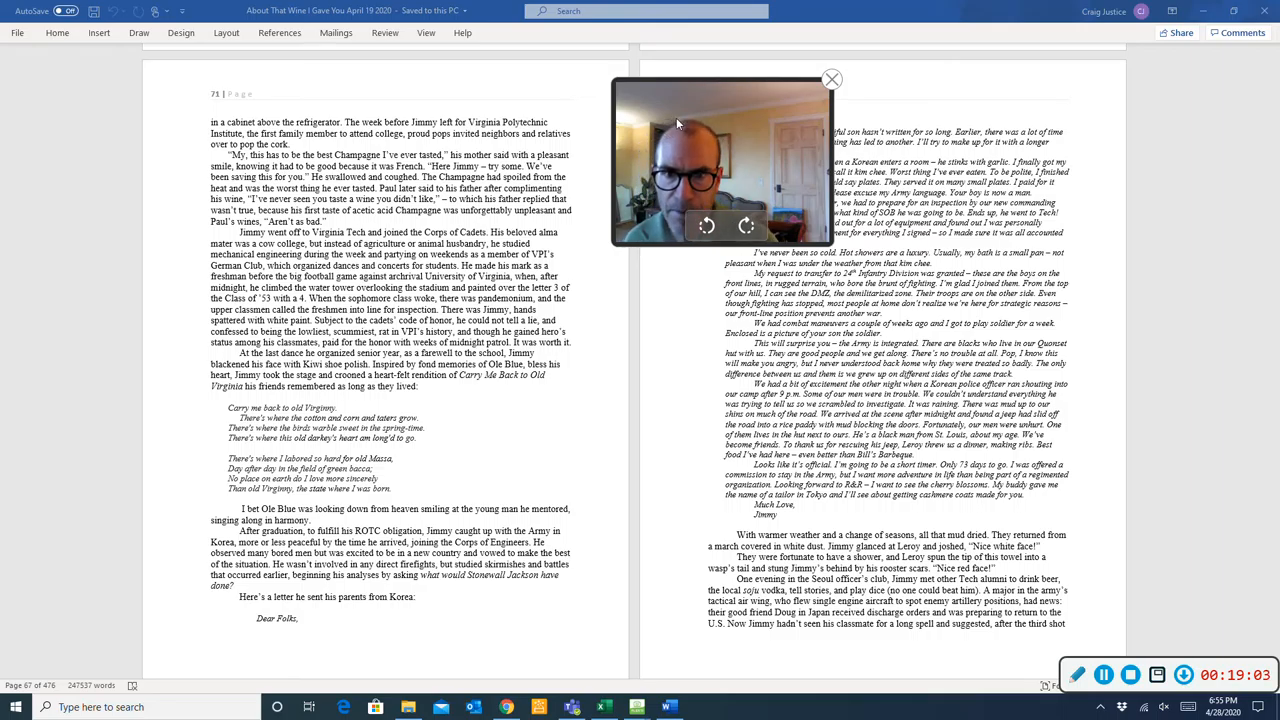
{"action": "left_click_drag", "start_coordinate": [720, 160], "coordinate": [536, 204]}
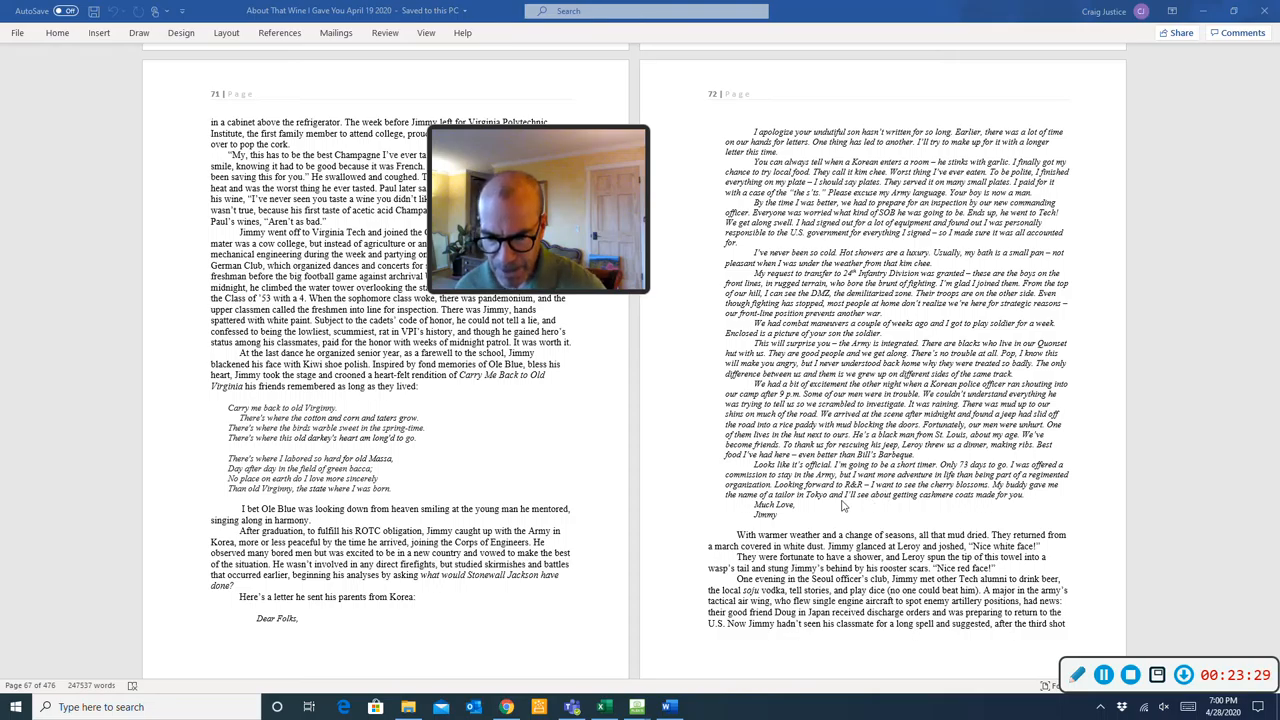
- Scroll the manuscript down to the pages on Jimmy flying to Japan and surfing in Santa Monica
{"action": "scroll", "scroll_direction": "down", "scroll_amount": 3}
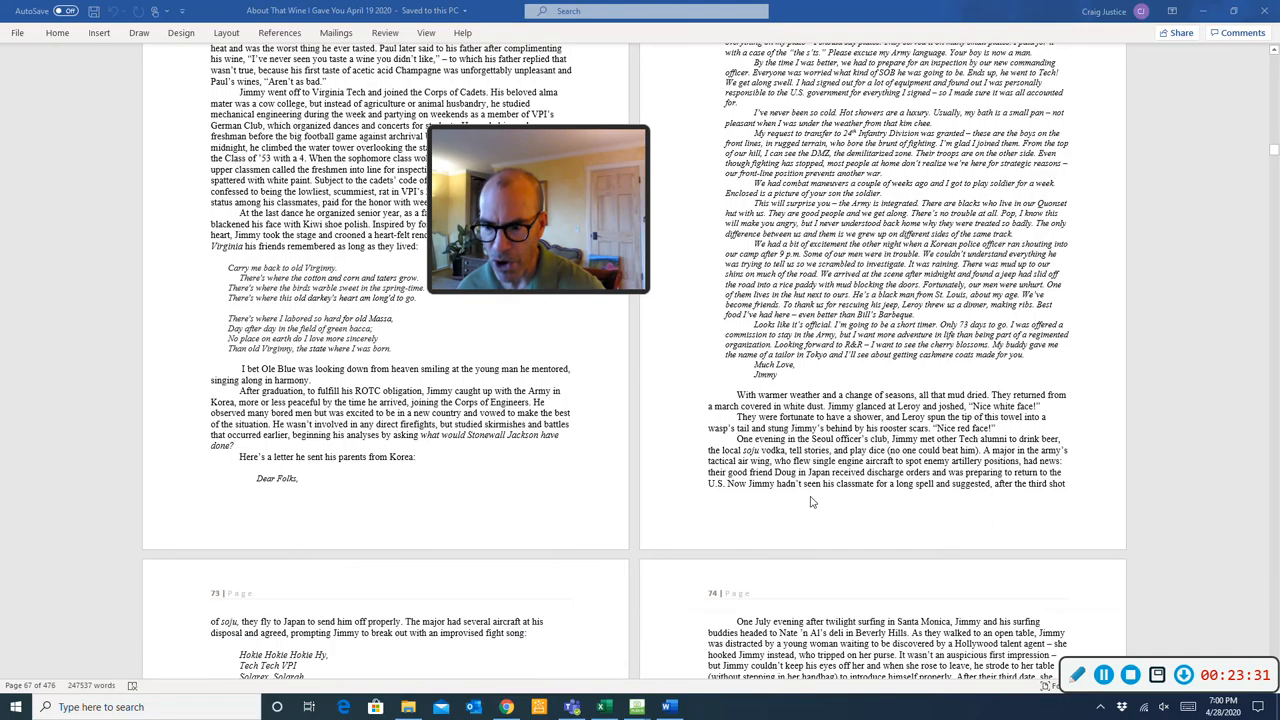
{"action": "scroll", "scroll_direction": "down", "scroll_amount": 3}
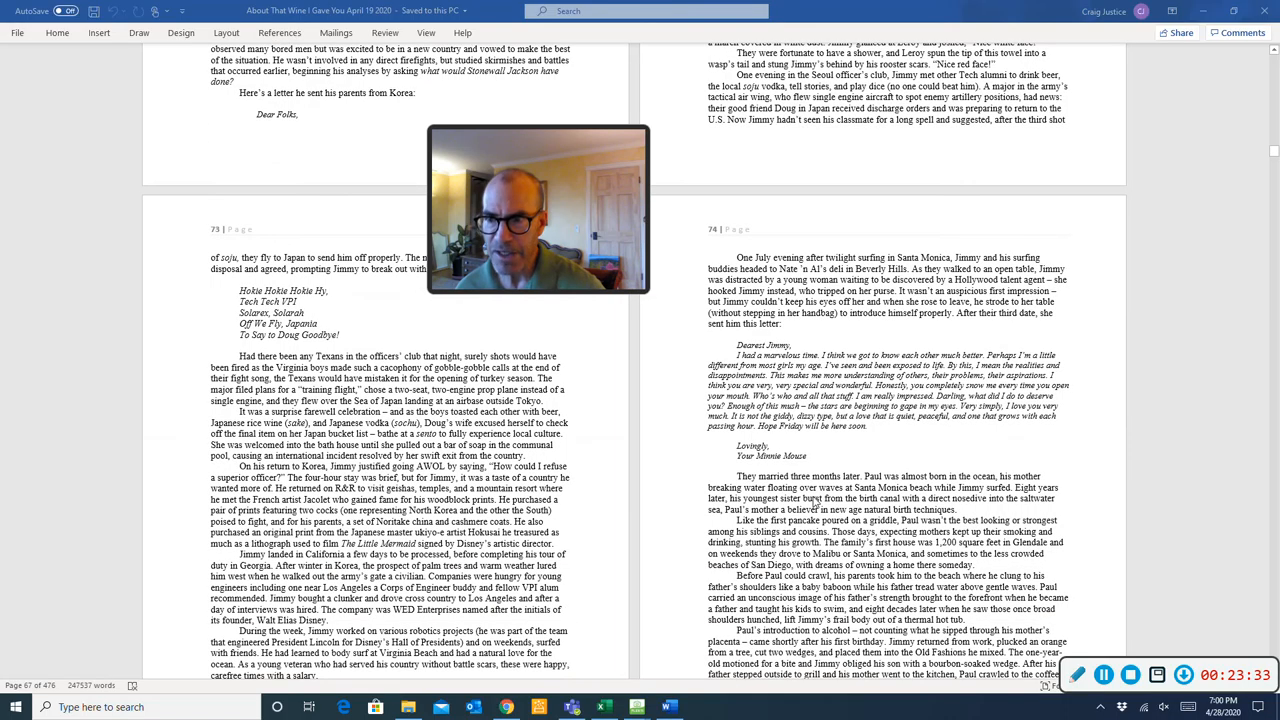
{"action": "scroll", "scroll_direction": "down", "scroll_amount": 3}
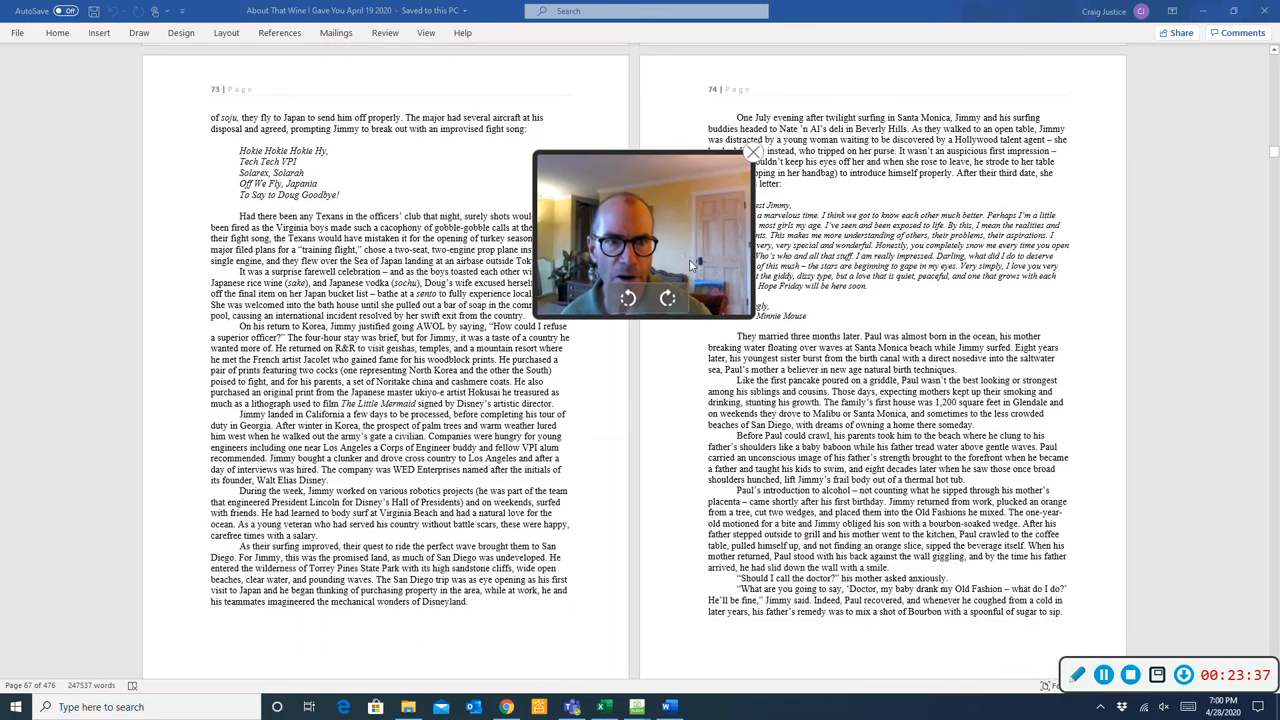
{"action": "left_click_drag", "start_coordinate": [644, 230], "coordinate": [684, 148]}
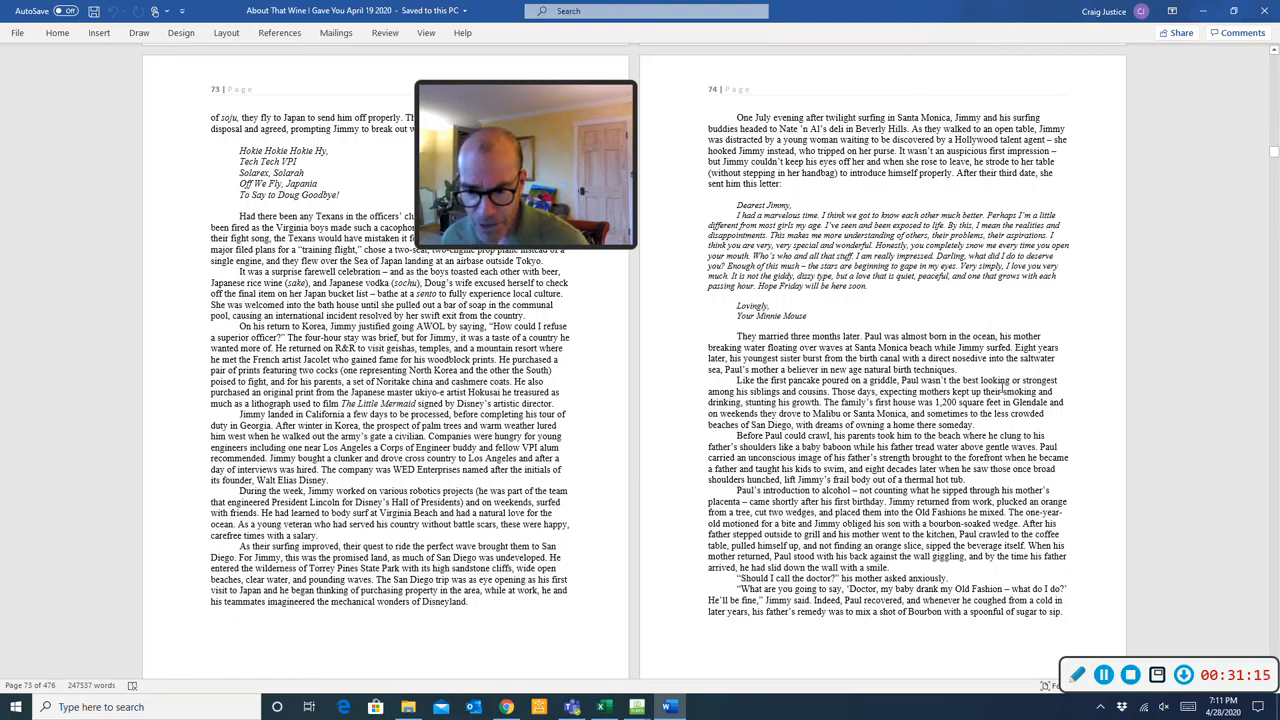
{"action": "scroll", "scroll_direction": "down", "scroll_amount": 3}
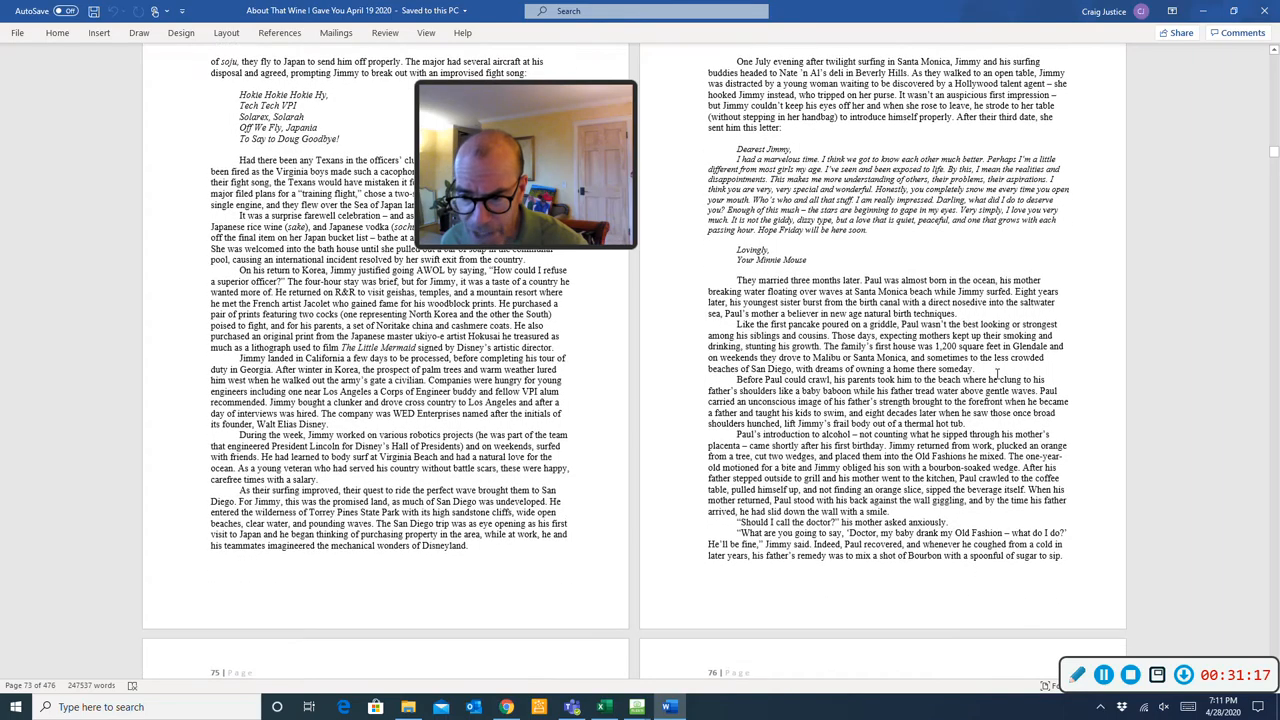
{"action": "scroll", "scroll_direction": "down", "scroll_amount": 3}
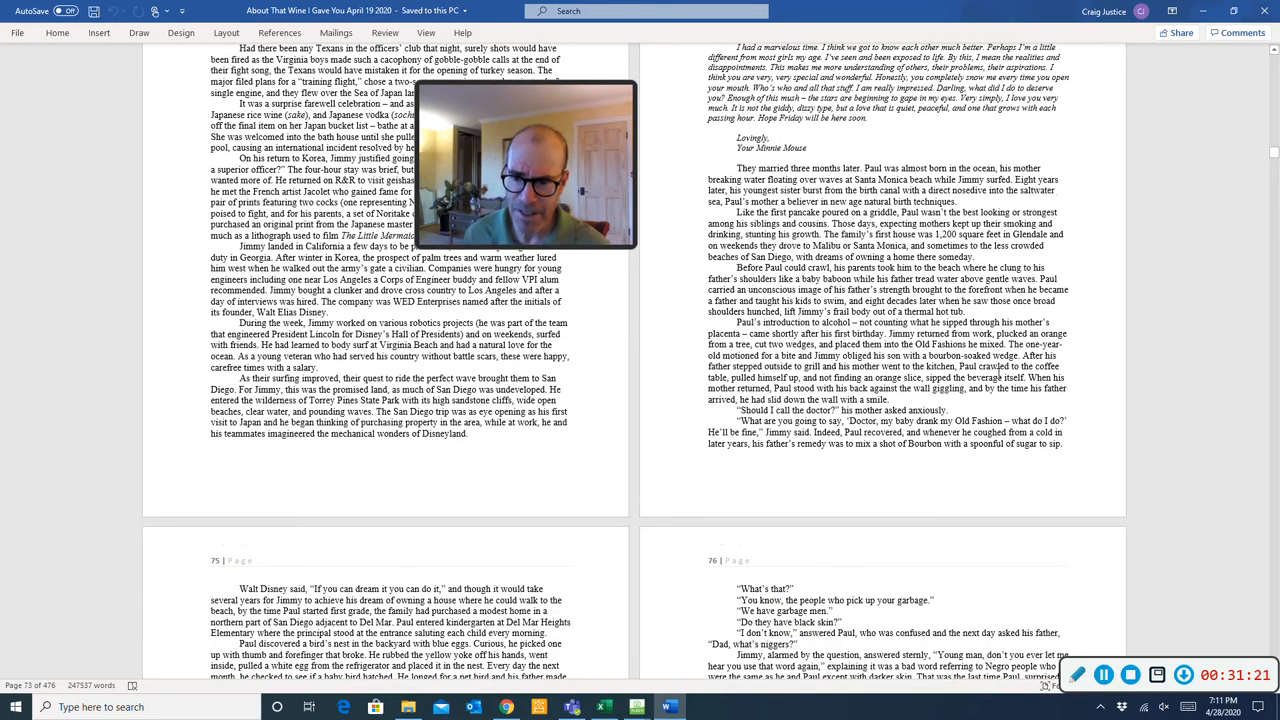
{"action": "scroll", "scroll_direction": "down", "scroll_amount": 3}
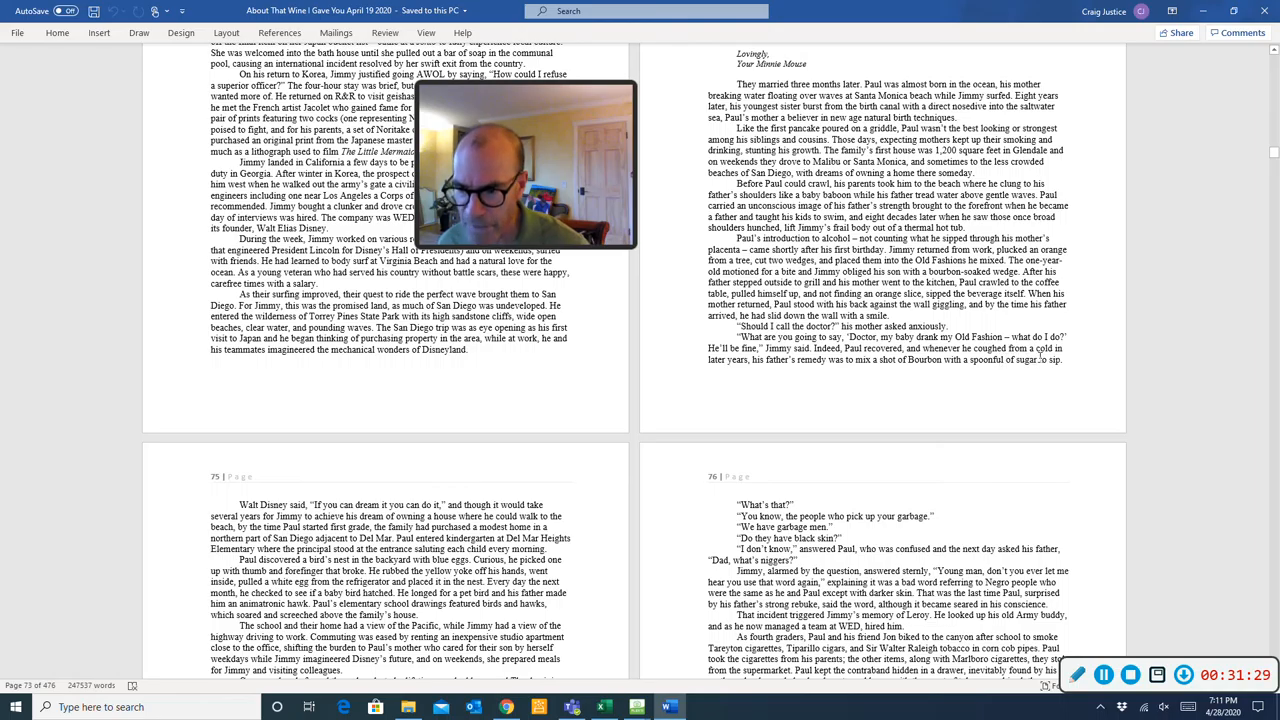
{"action": "scroll", "scroll_direction": "down", "scroll_amount": 3}
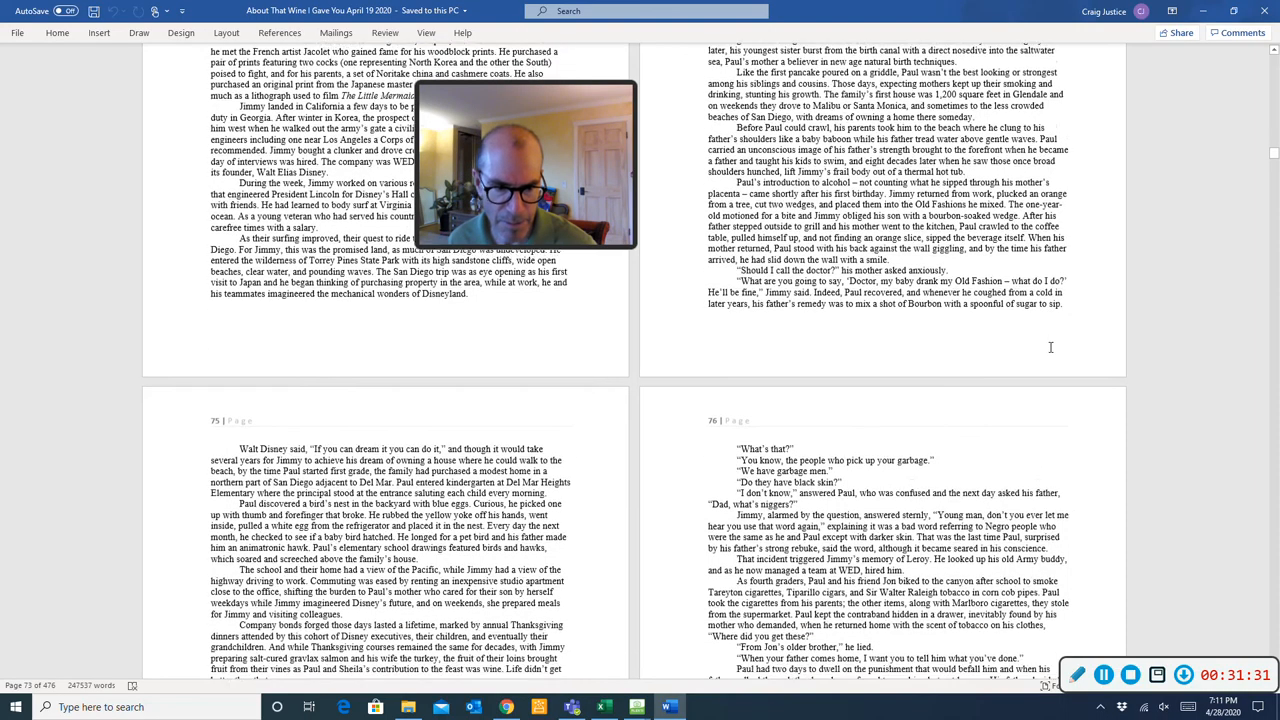
{"action": "scroll", "scroll_direction": "down", "scroll_amount": 3}
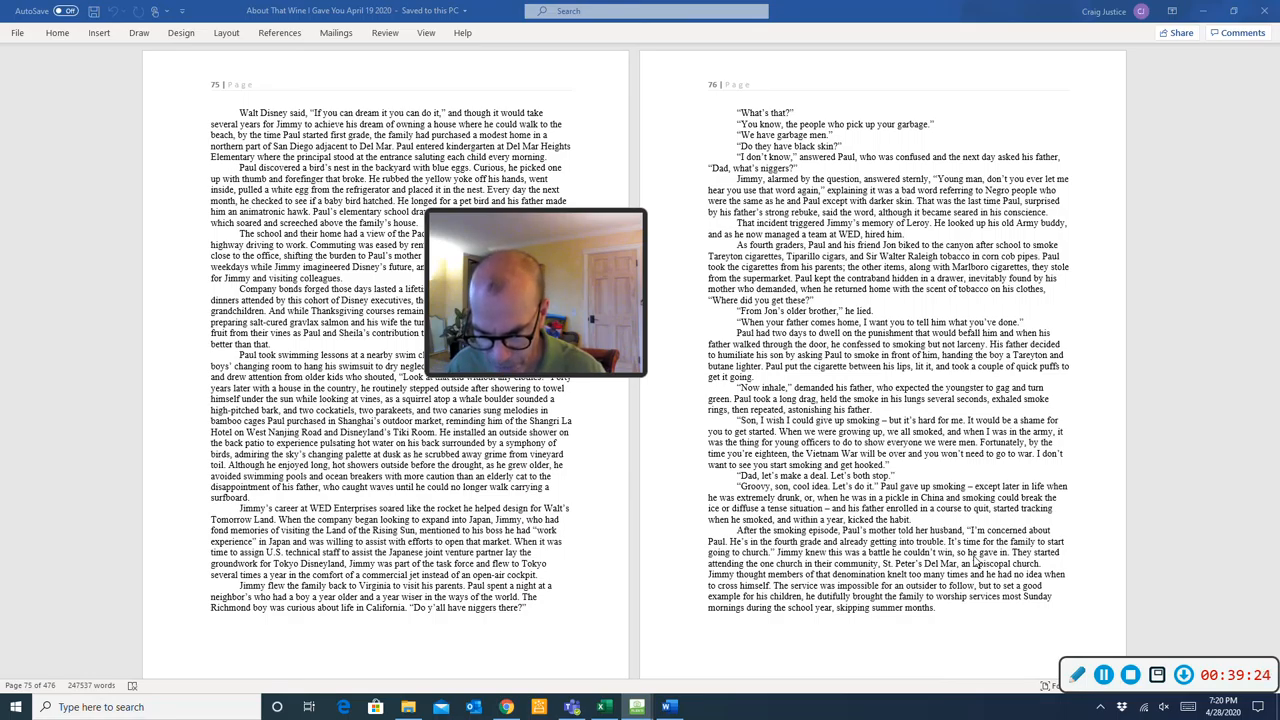
{"action": "scroll", "scroll_direction": "down", "scroll_amount": 3}
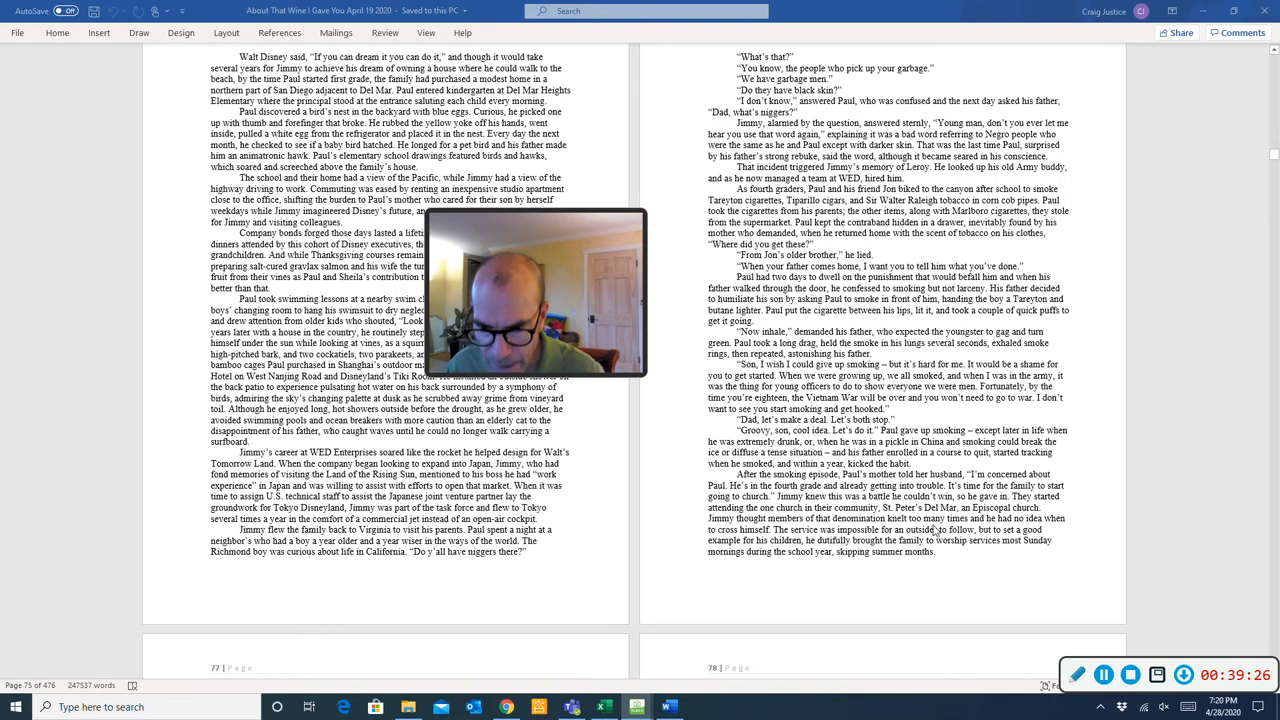
{"action": "scroll", "scroll_direction": "down", "scroll_amount": 3}
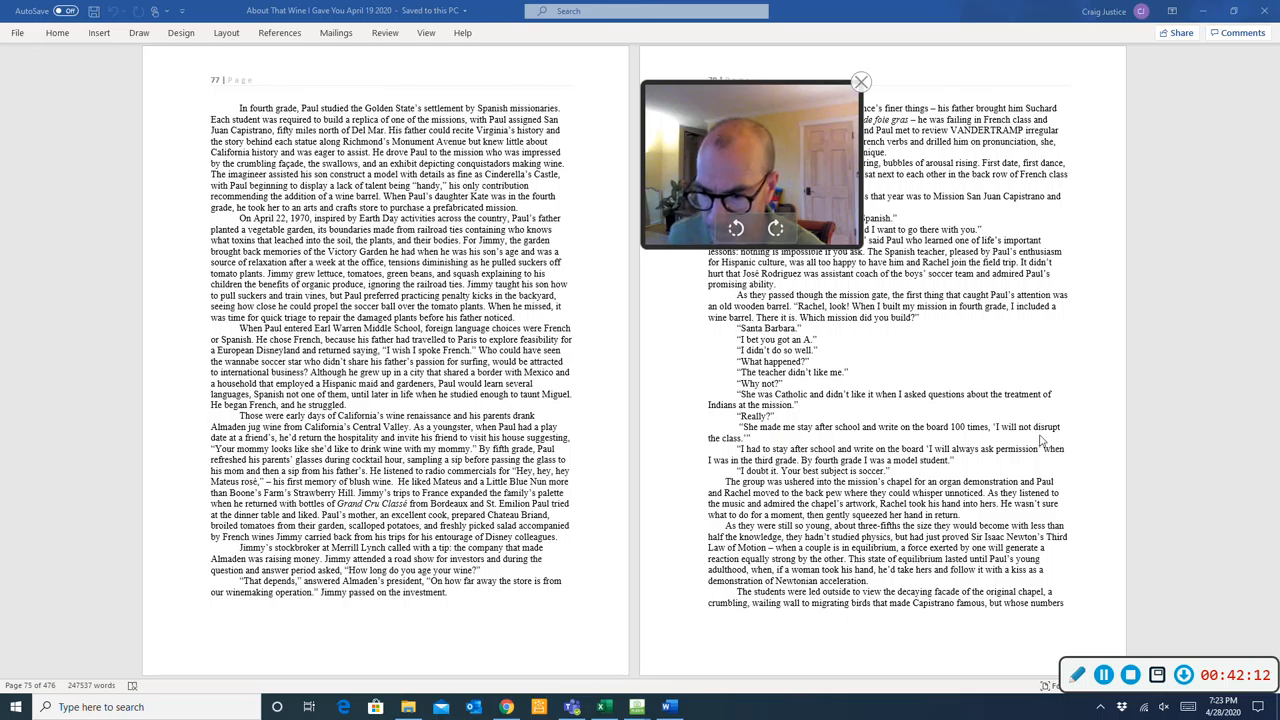
{"action": "left_click", "coordinate": [1104, 672]}
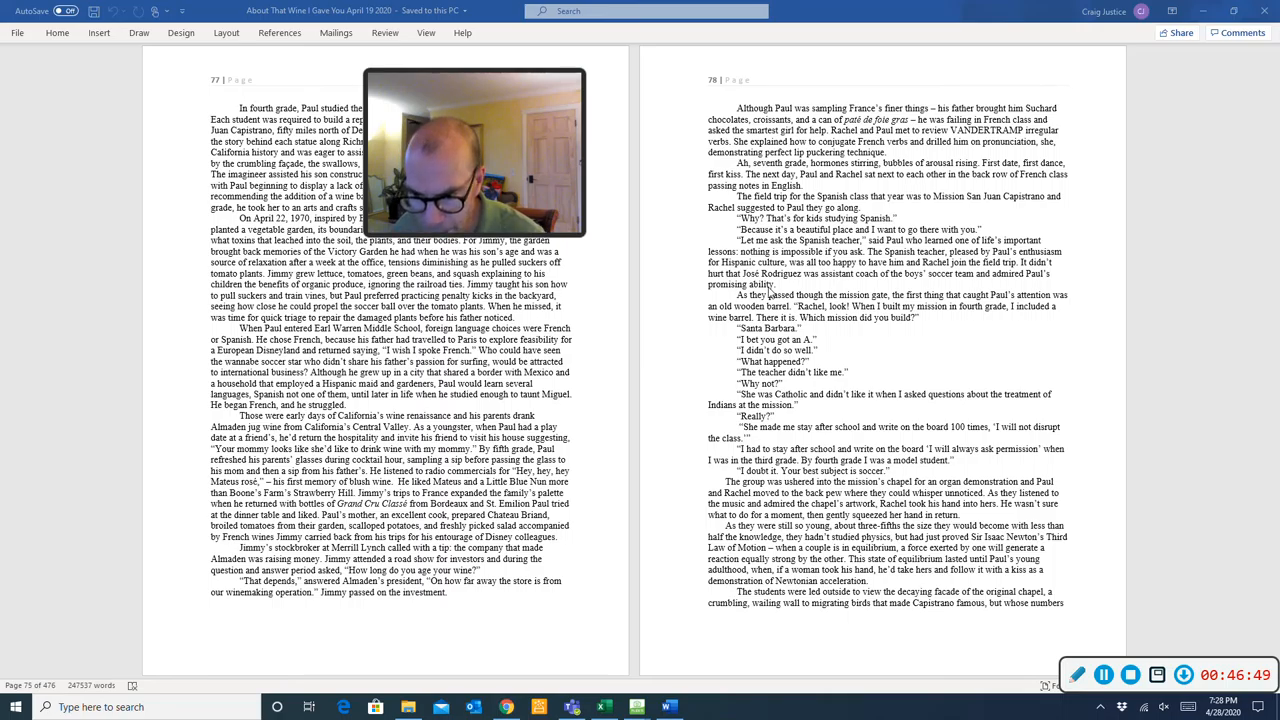
{"action": "scroll", "scroll_direction": "down", "scroll_amount": 3}
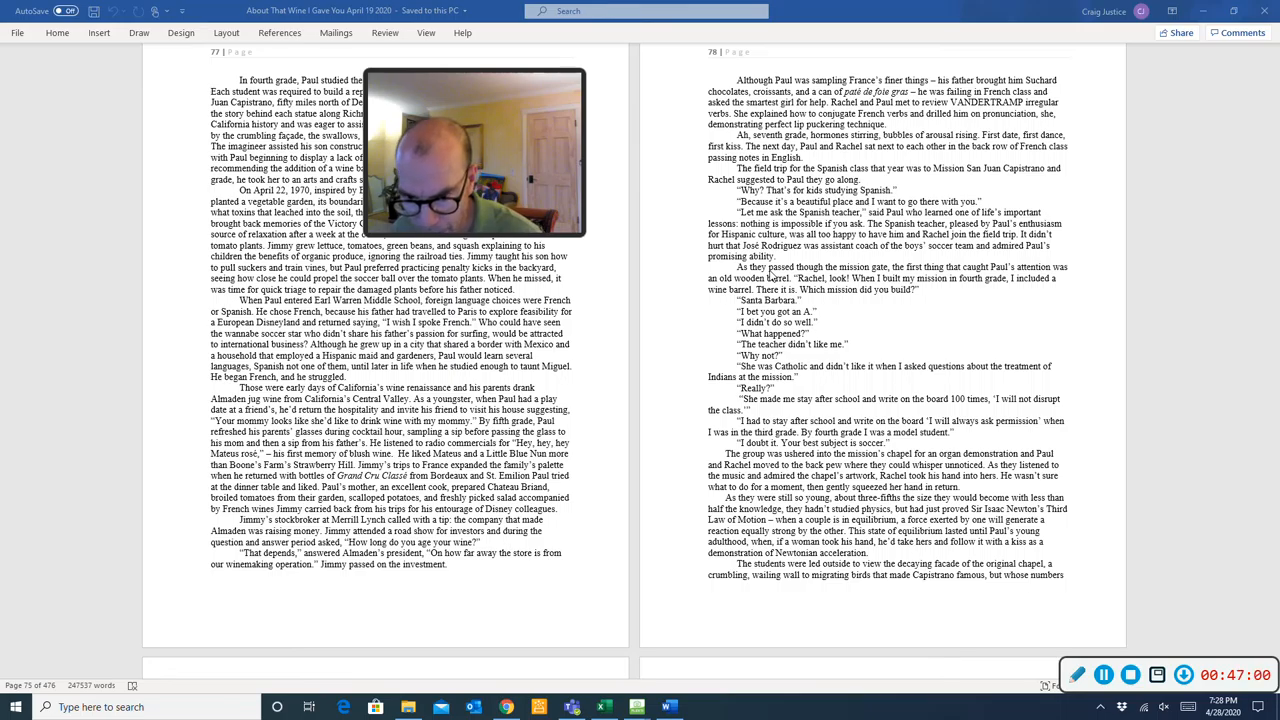
{"action": "scroll", "scroll_direction": "down", "scroll_amount": 3}
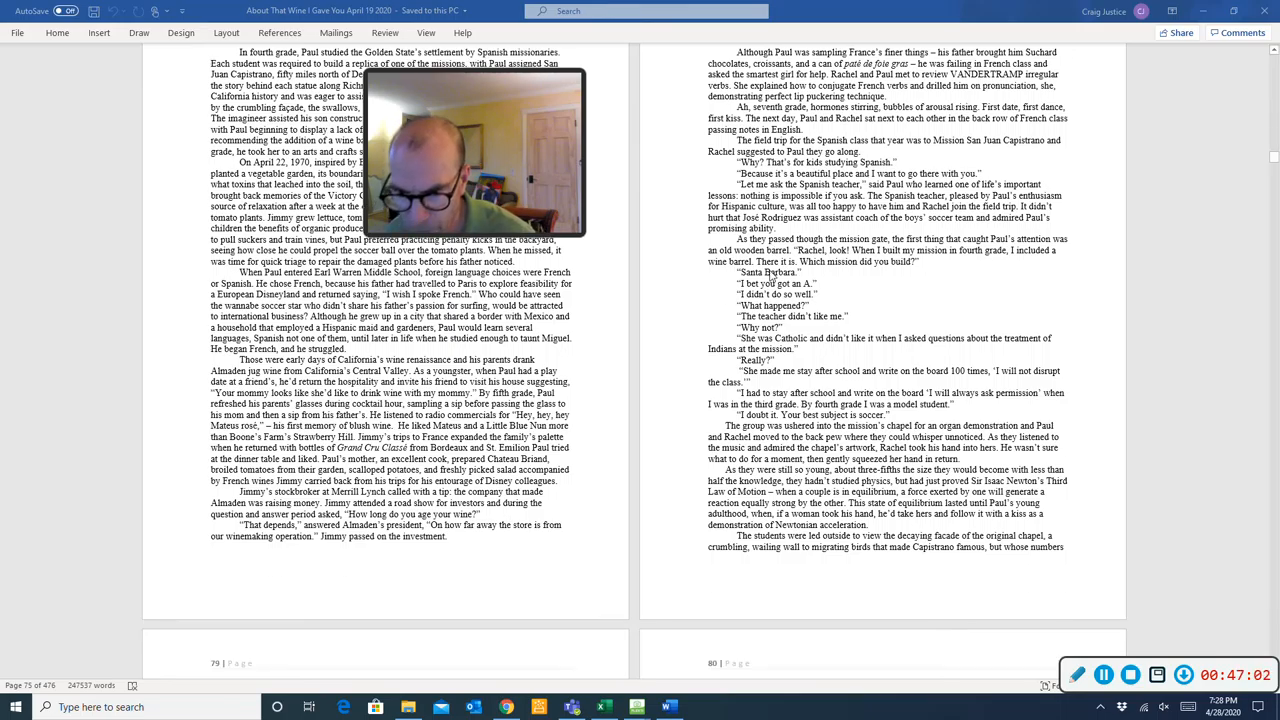
{"action": "scroll", "scroll_direction": "down", "scroll_amount": 3}
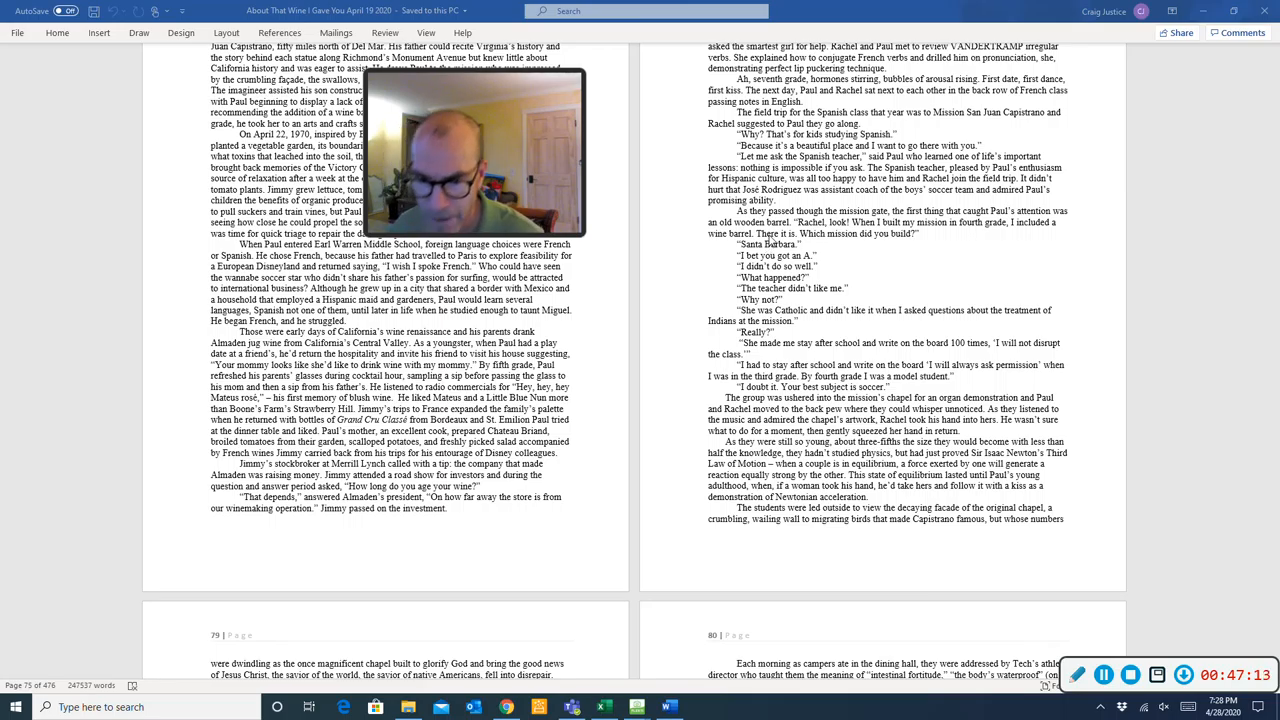
{"action": "scroll", "scroll_direction": "down", "scroll_amount": 3}
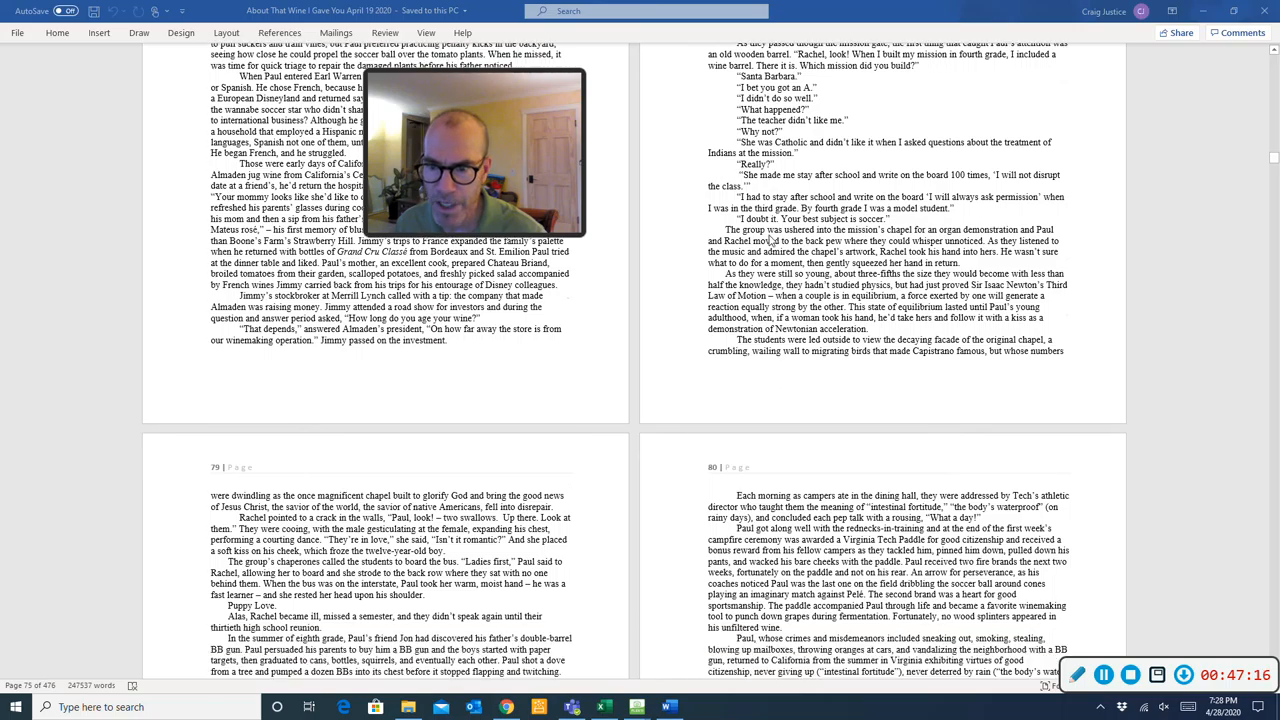
{"action": "scroll", "scroll_direction": "down", "scroll_amount": 3}
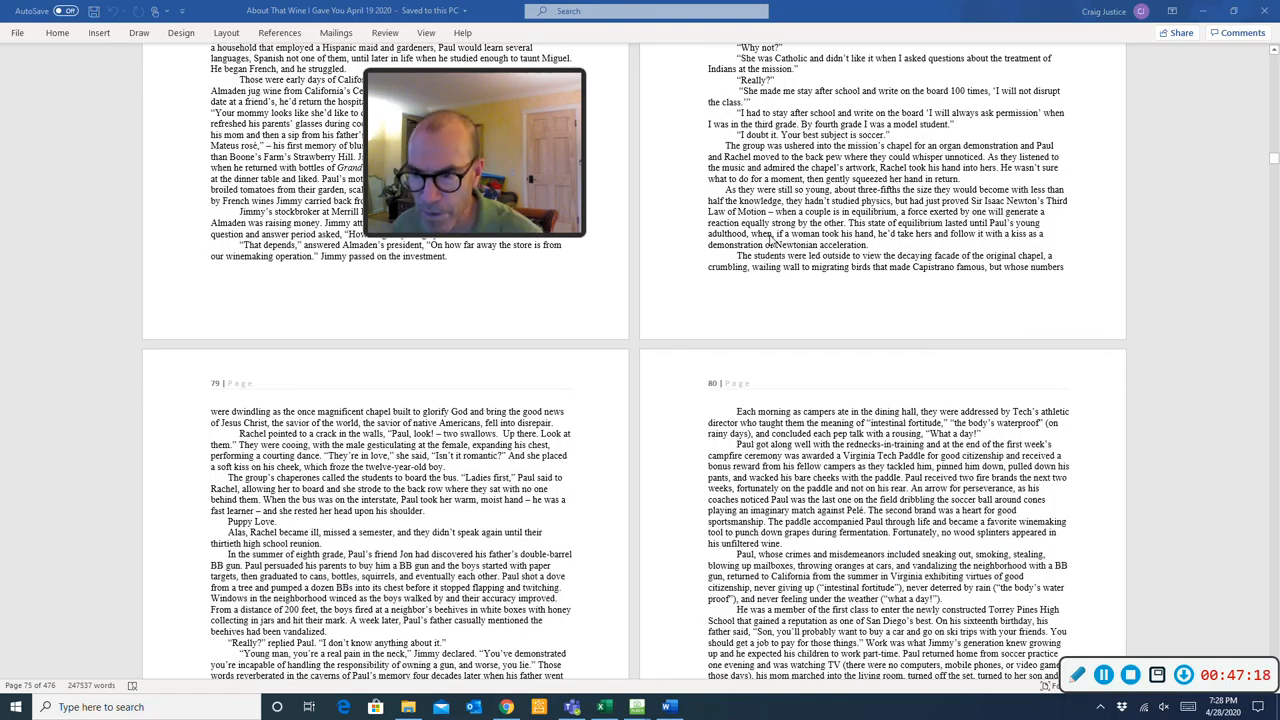
{"action": "scroll", "scroll_direction": "down", "scroll_amount": 3}
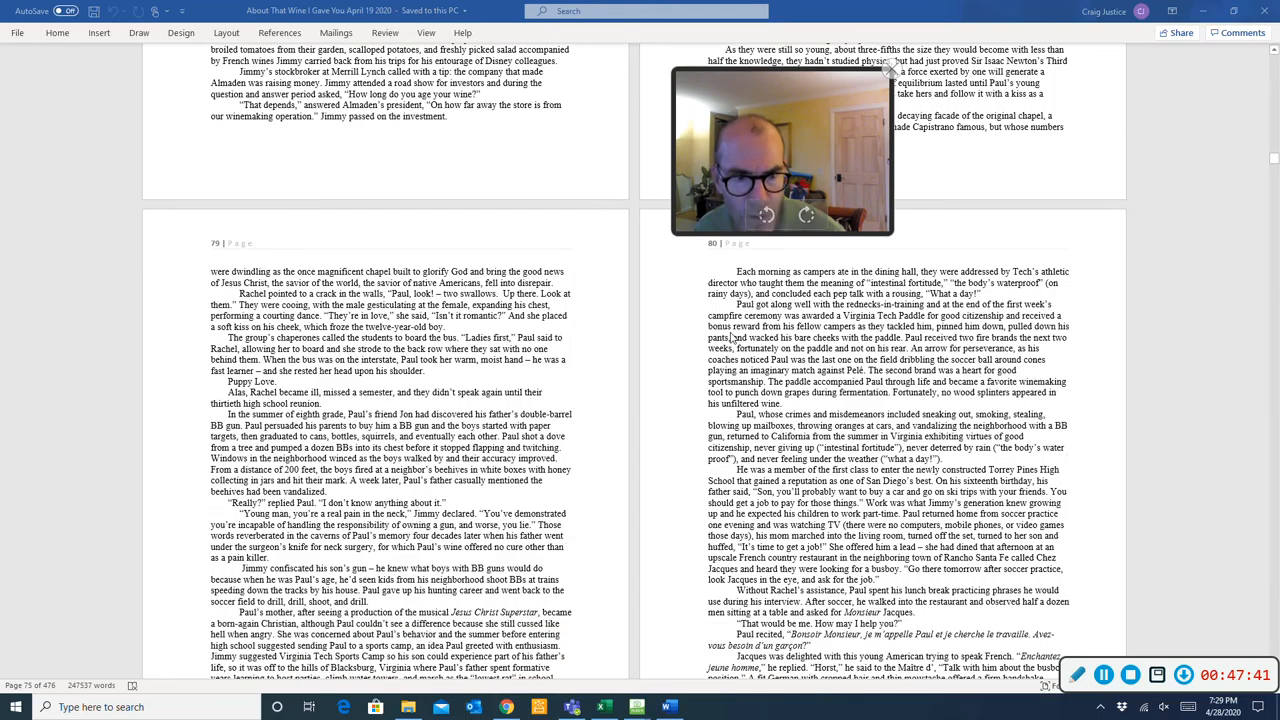
{"action": "scroll", "scroll_direction": "down", "scroll_amount": 3}
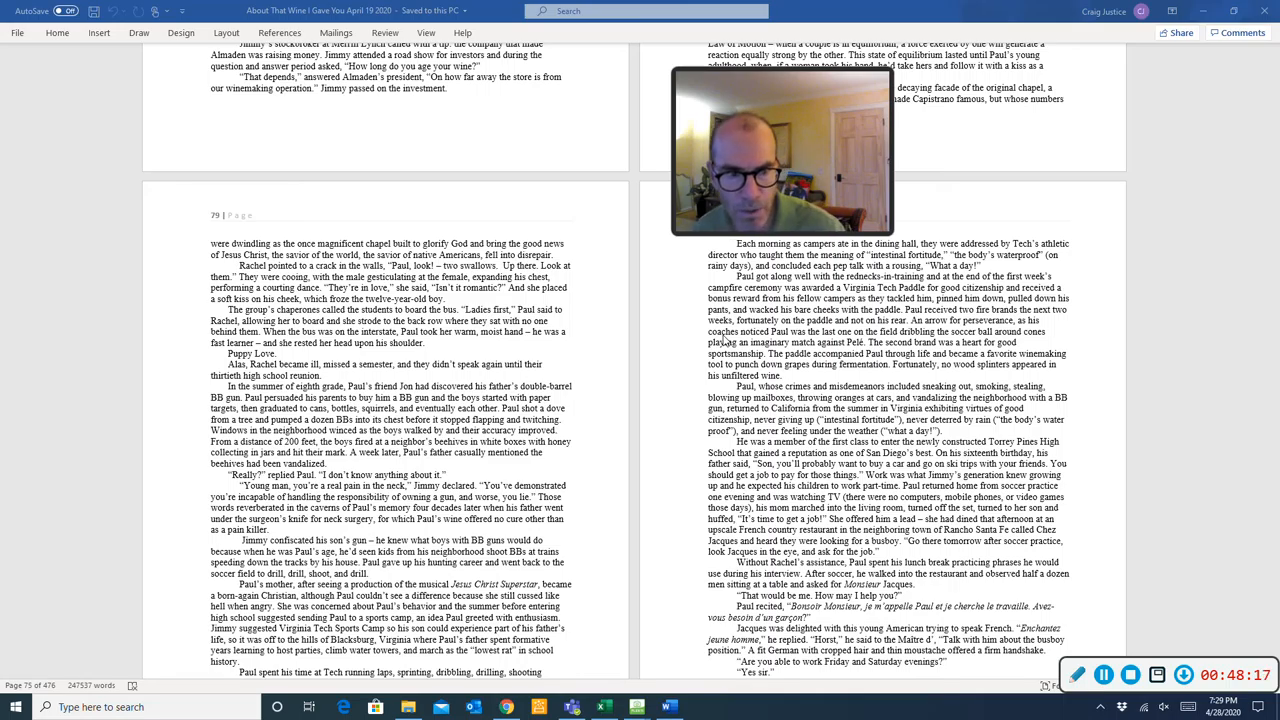
{"action": "scroll", "scroll_direction": "down", "scroll_amount": 3}
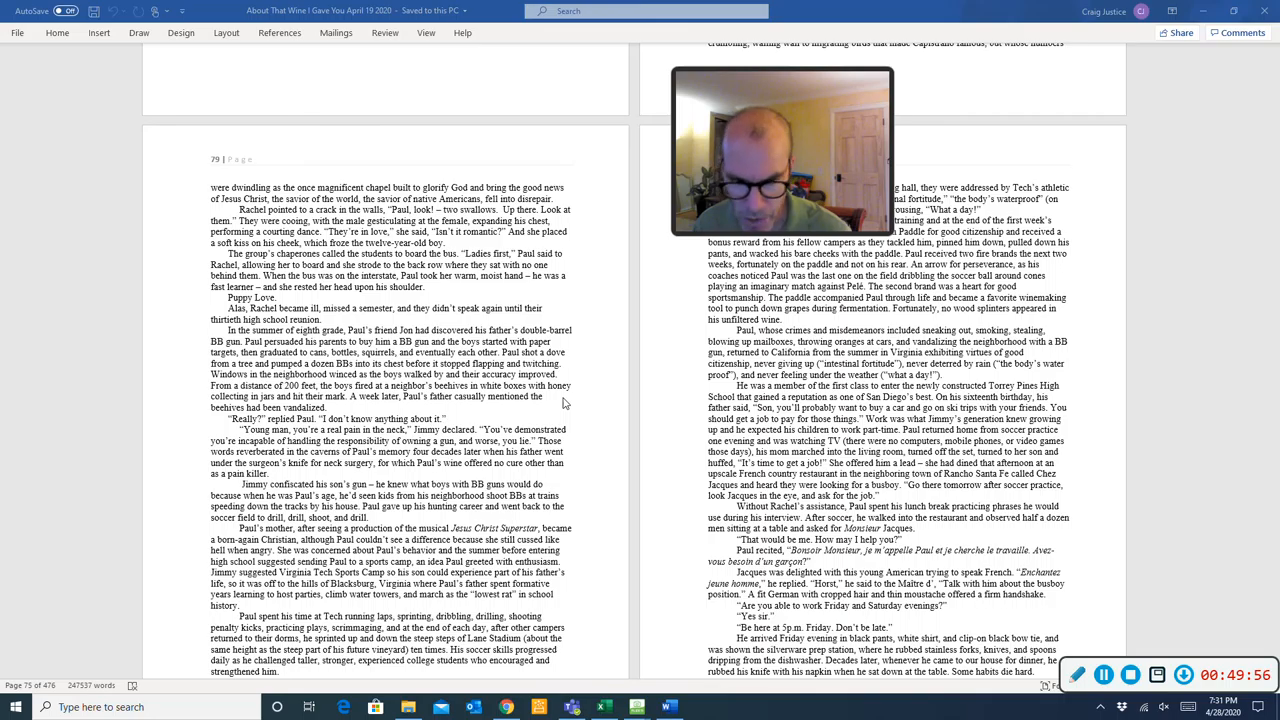
{"action": "mouse_move", "coordinate": [604, 432]}
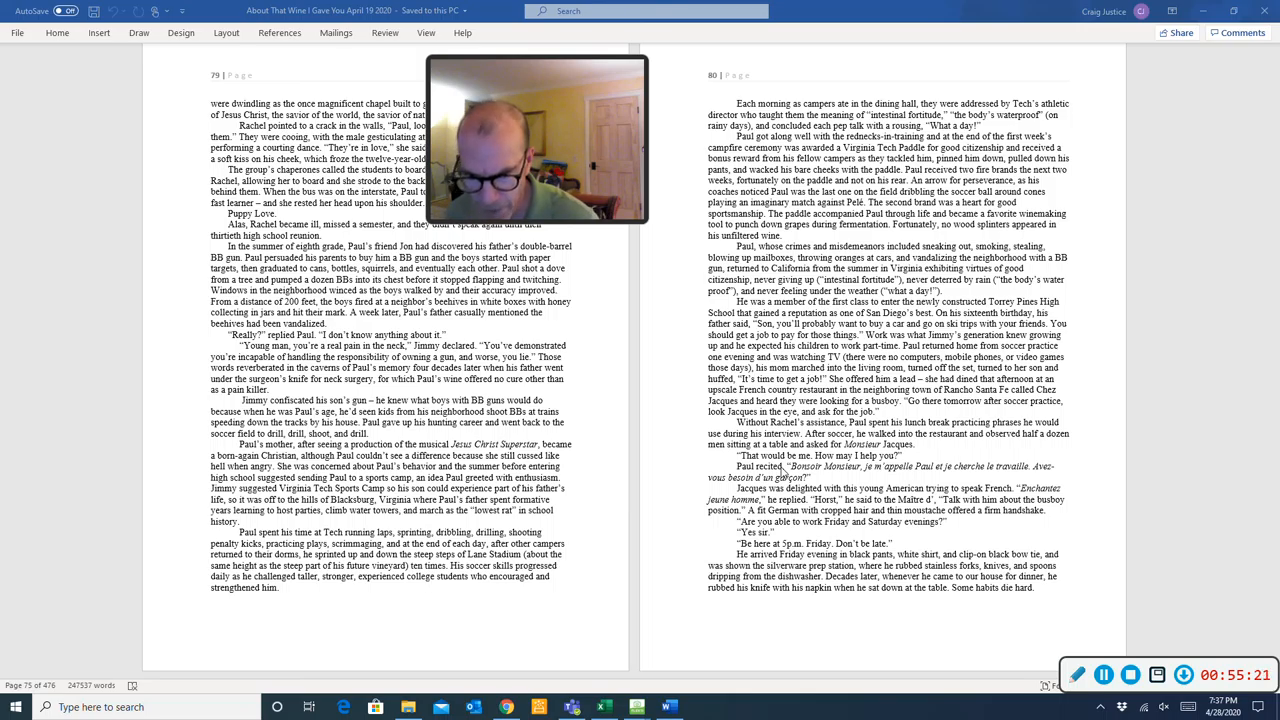
{"action": "scroll", "scroll_direction": "down", "scroll_amount": 3}
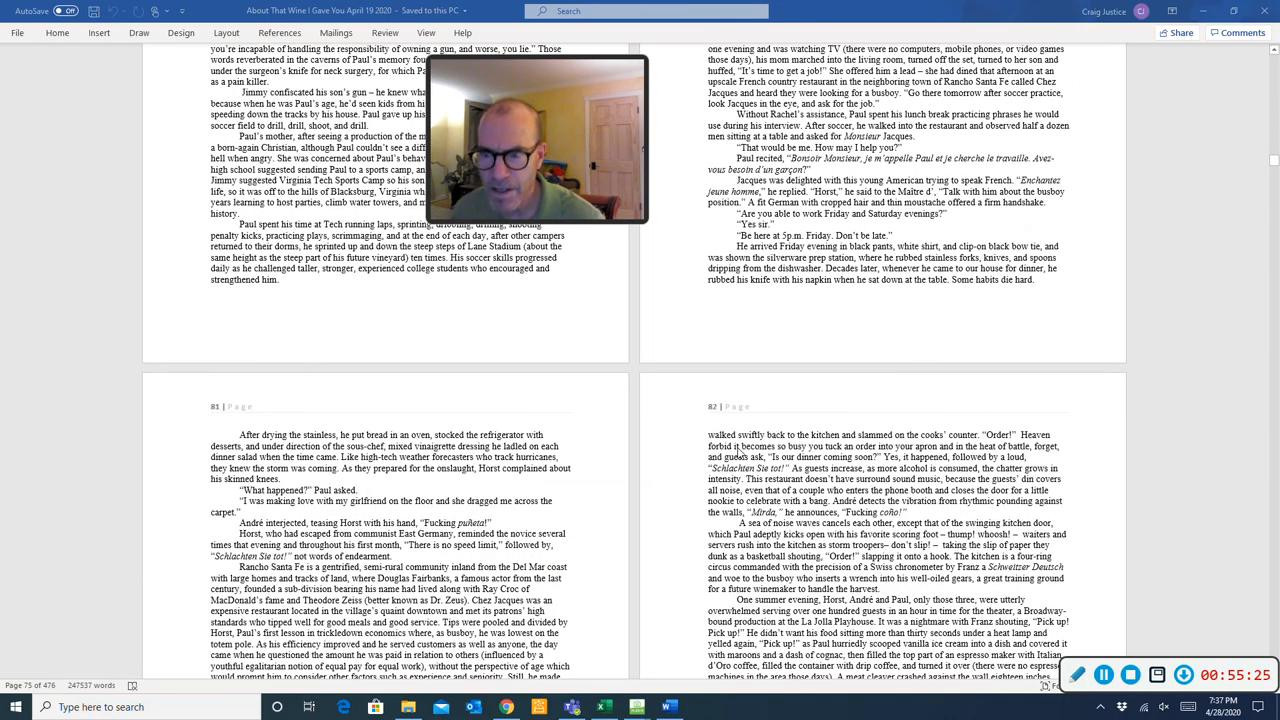
{"action": "scroll", "scroll_direction": "down", "scroll_amount": 3}
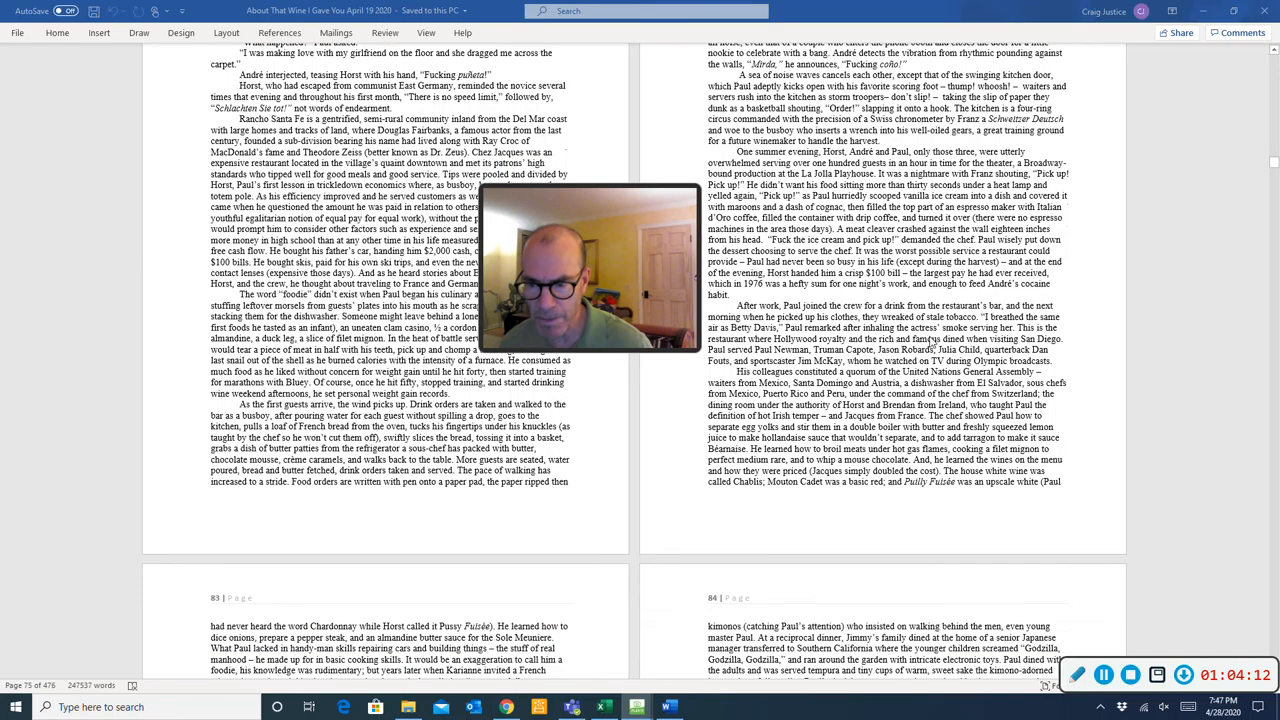
{"action": "scroll", "scroll_direction": "down", "scroll_amount": 3}
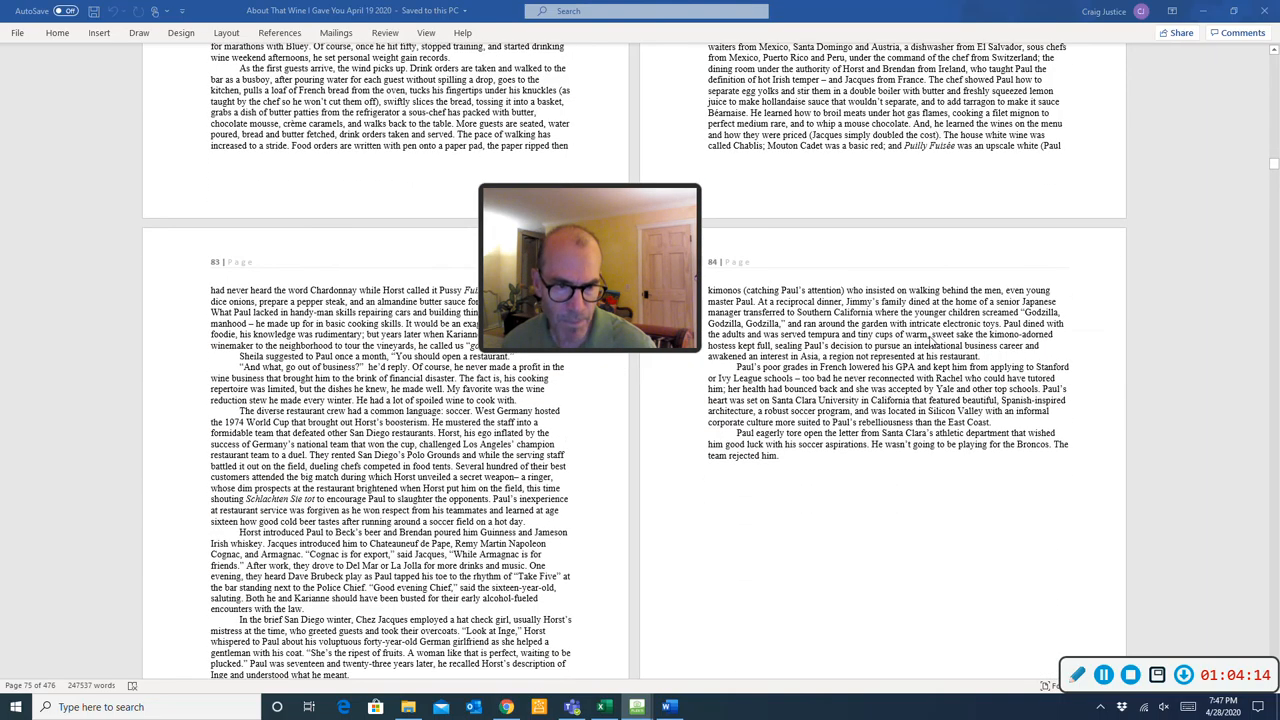